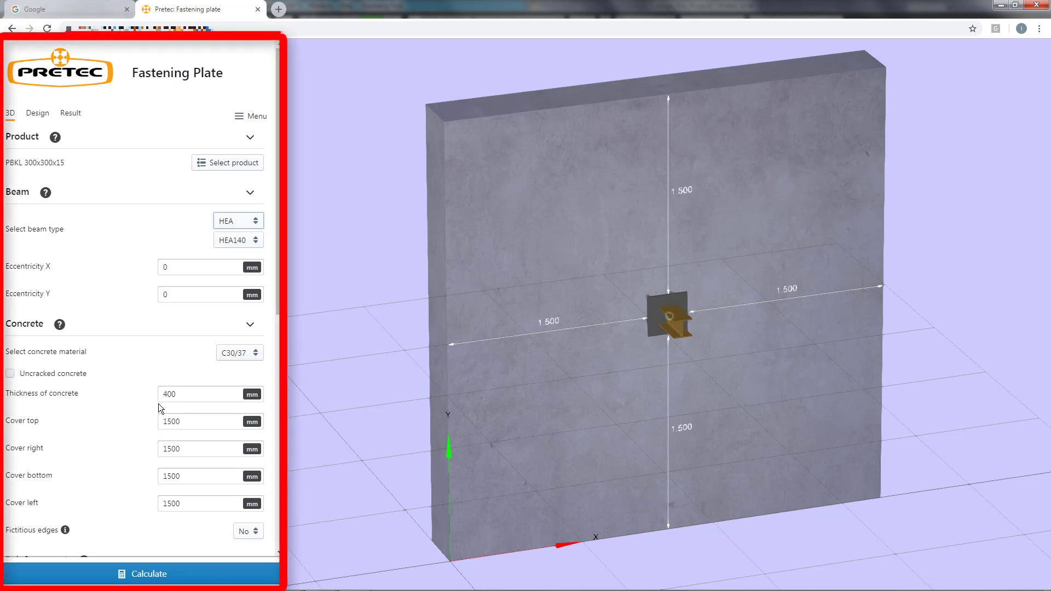
mouse_move(100, 394)
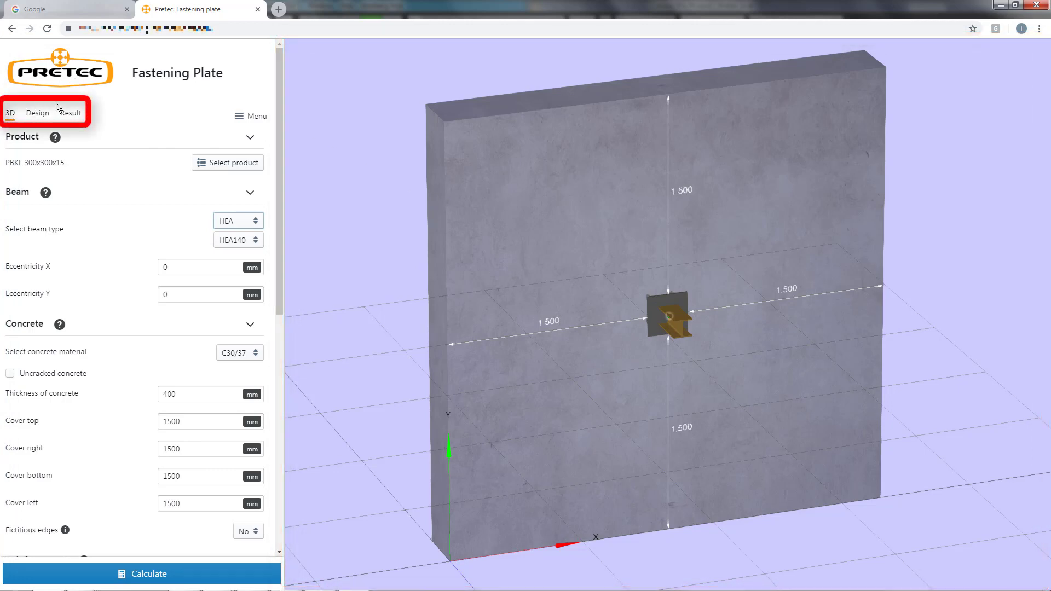
mouse_move(36, 114)
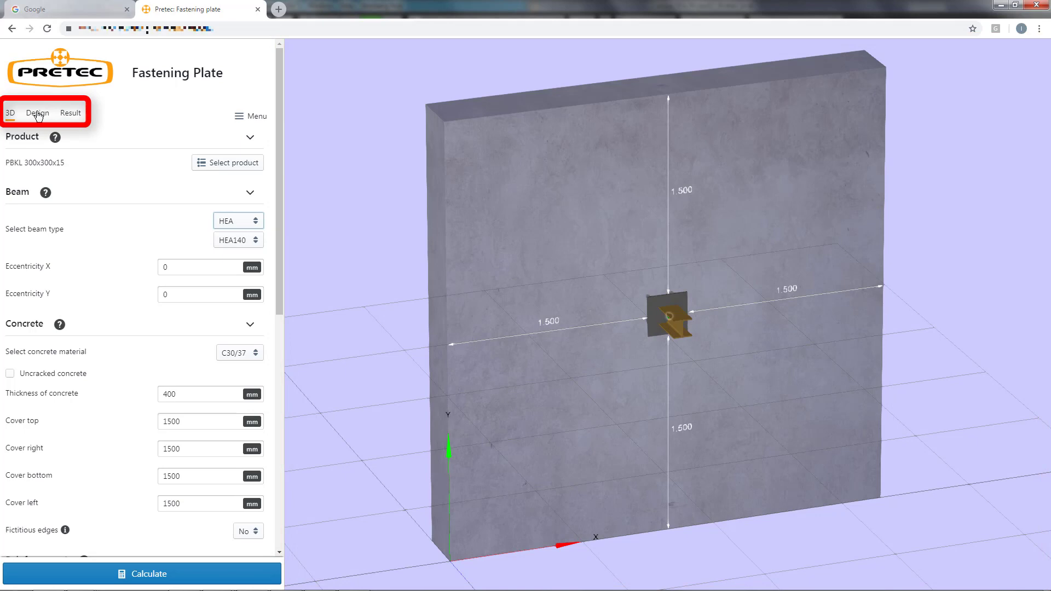
Check the calculation results, return to the 3D view, and collapse and re-expand the Concrete section.
click(71, 113)
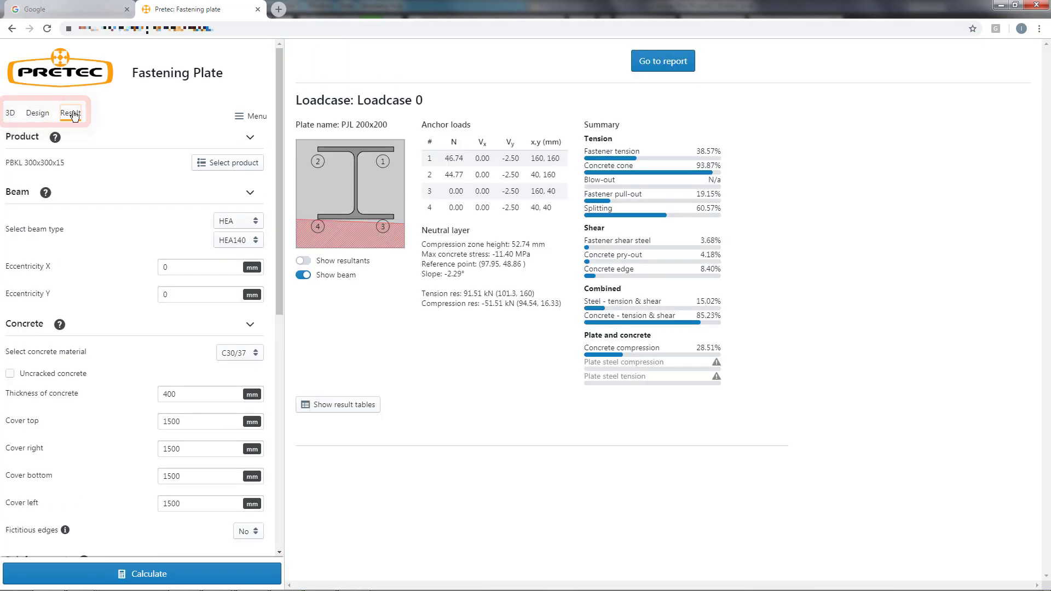
click(10, 112)
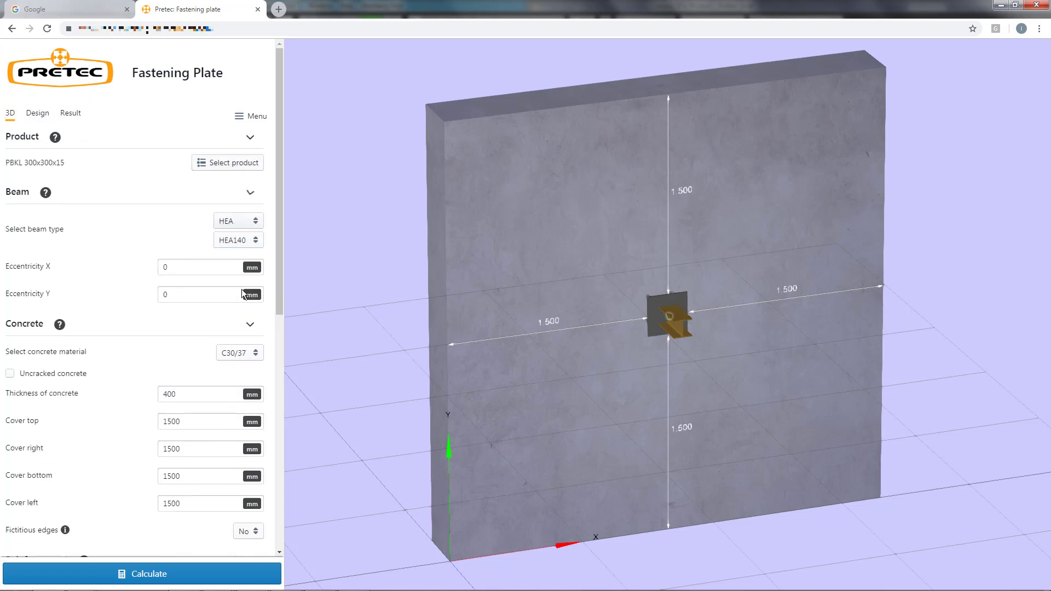
click(251, 325)
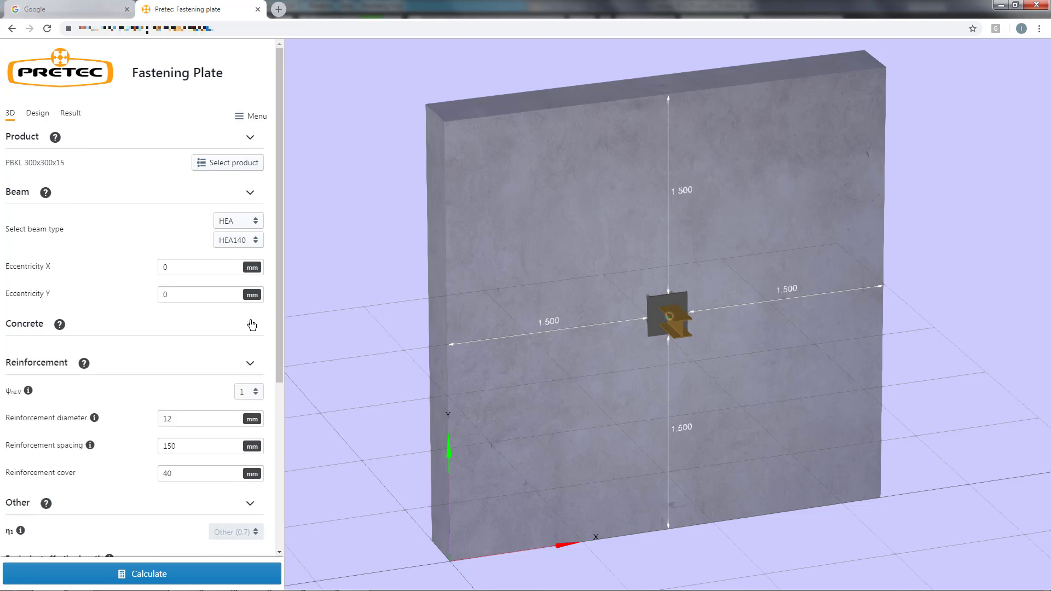
click(251, 325)
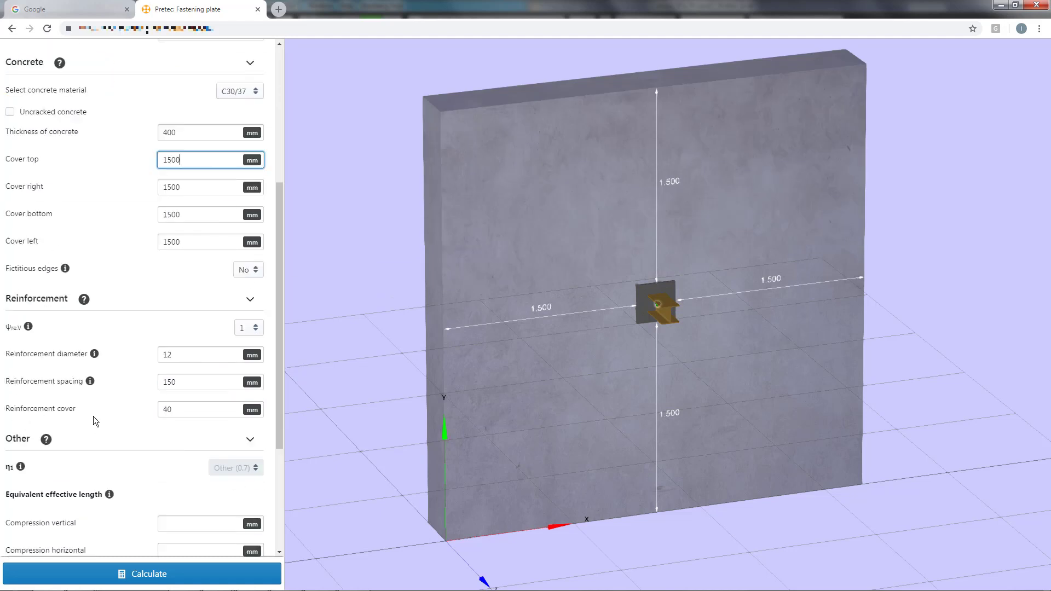
Switch the national annex to Custom, then set it back to Sweden.
scroll(down, 3)
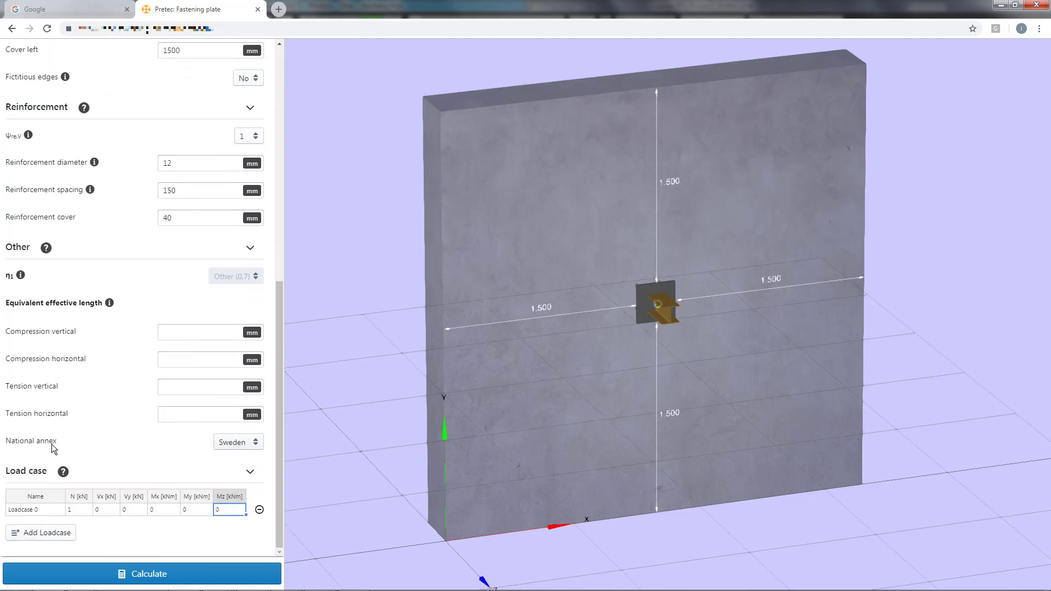
click(238, 441)
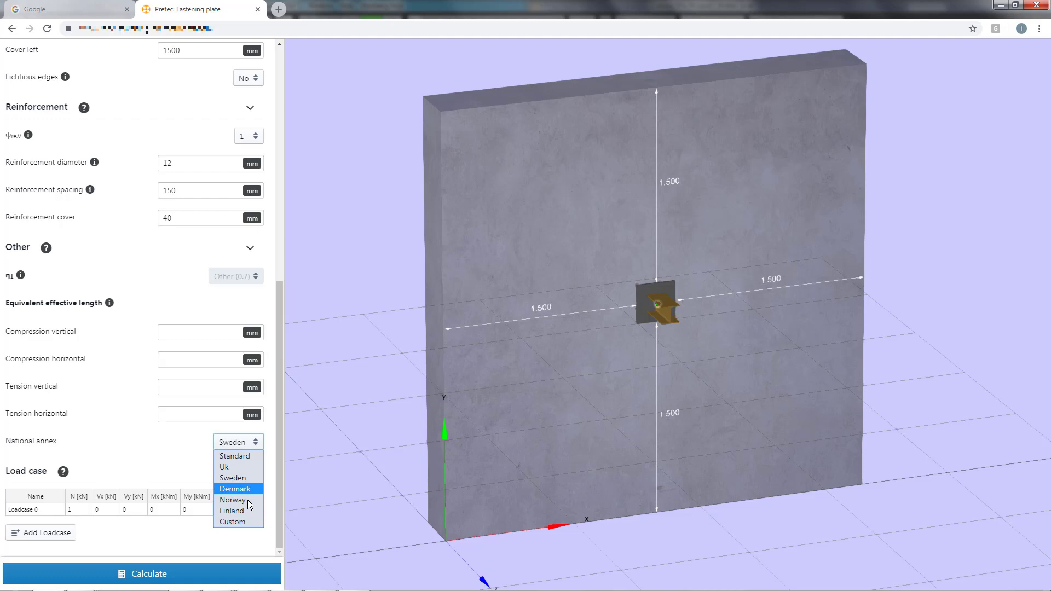
click(233, 522)
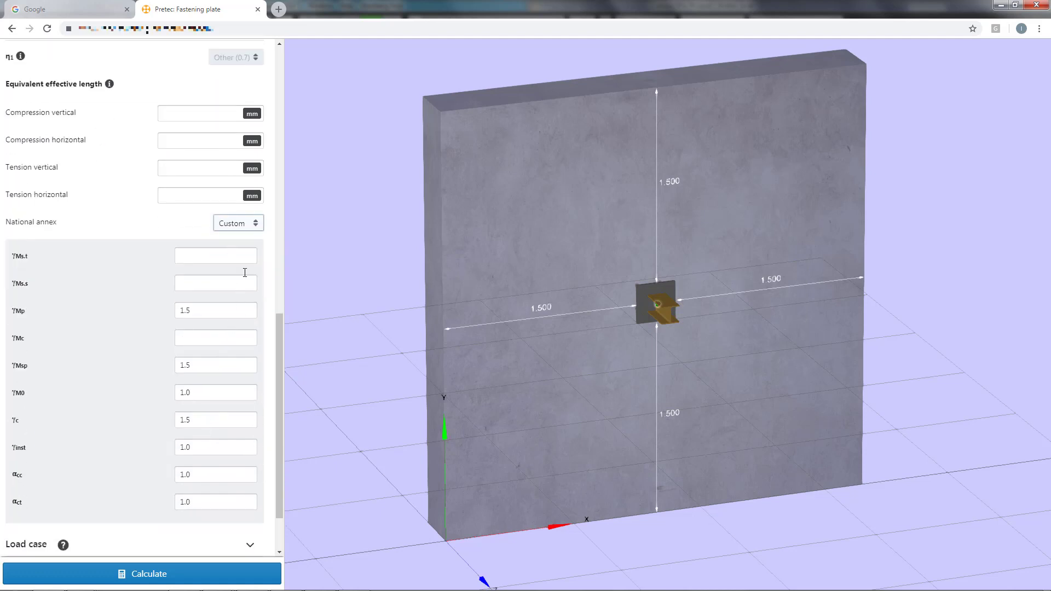
click(237, 222)
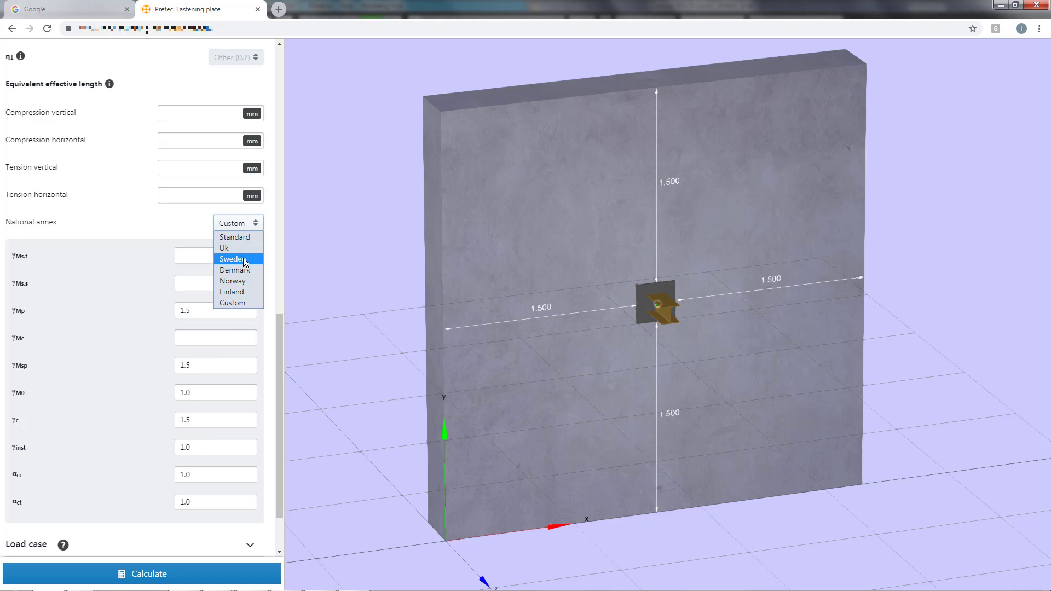
click(232, 259)
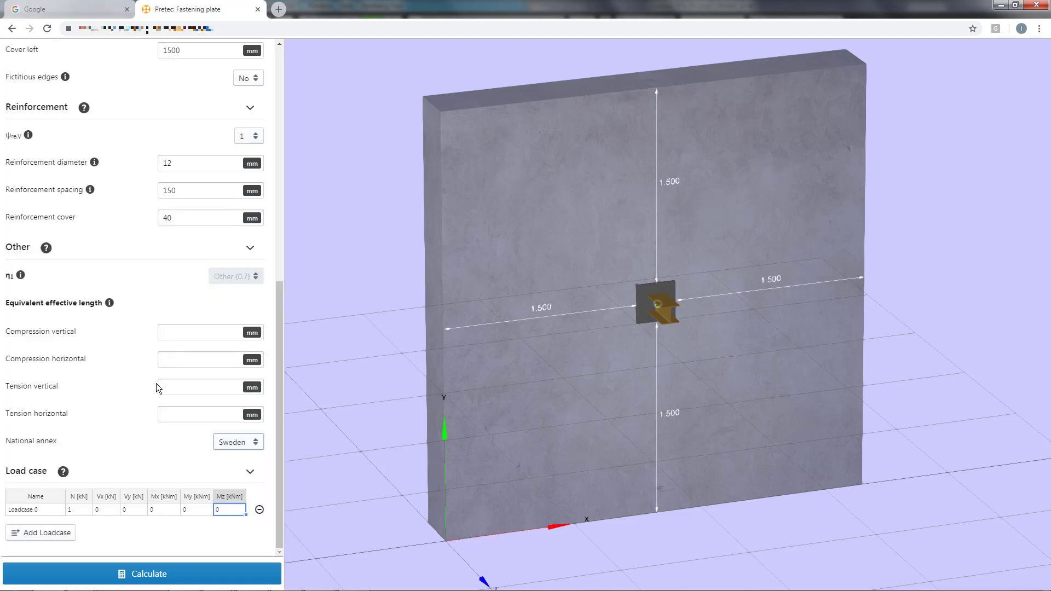
scroll(up, 3)
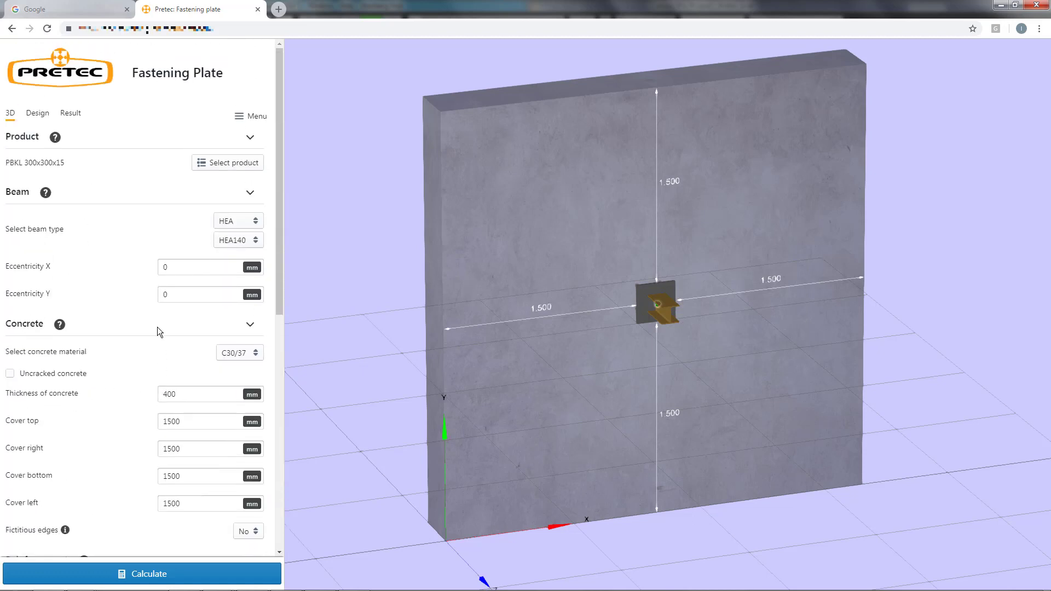
mouse_move(129, 242)
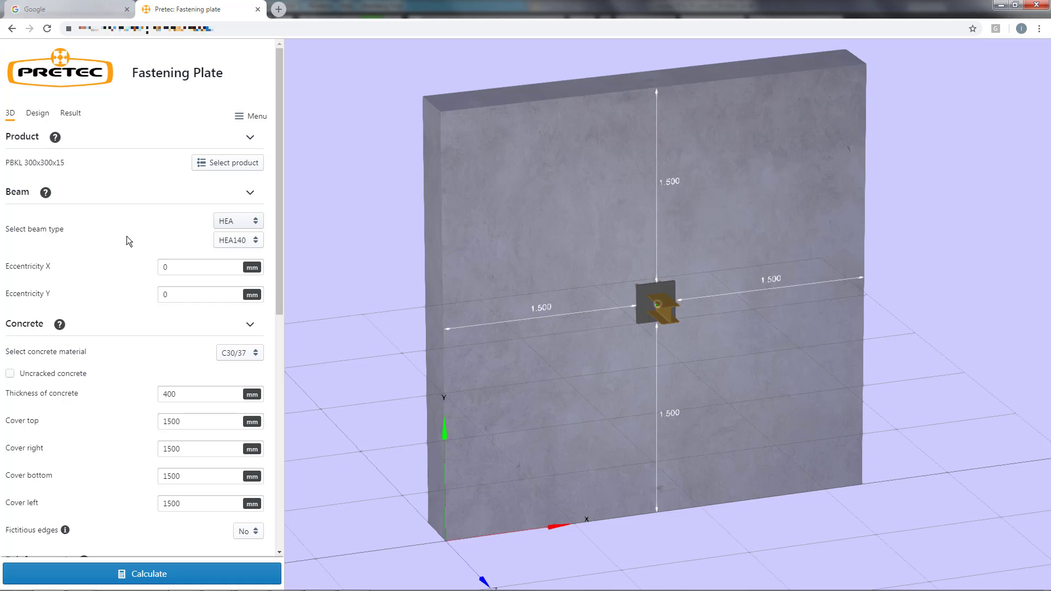
mouse_move(134, 221)
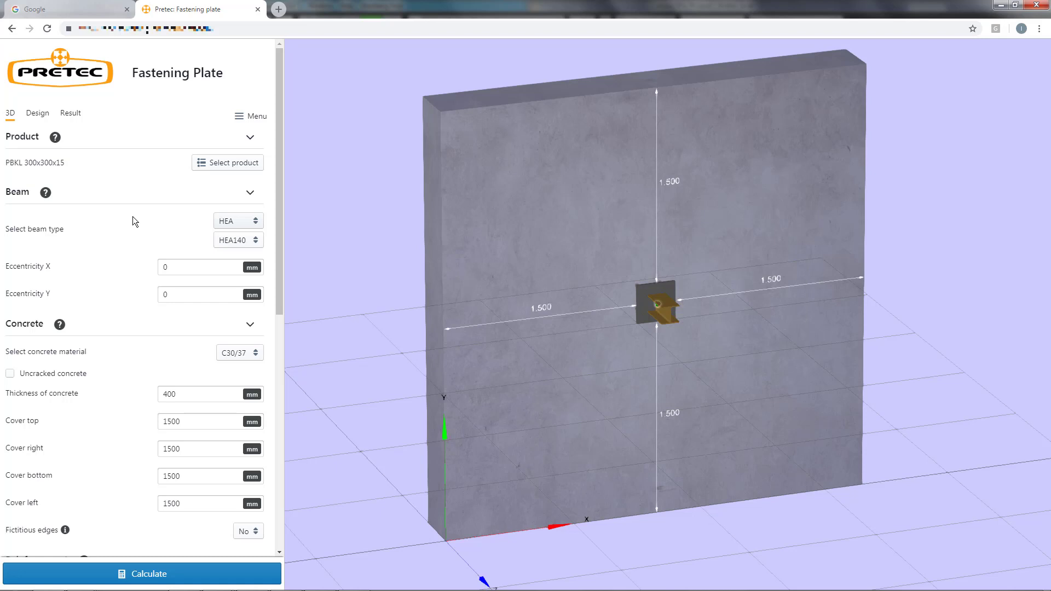
Browse the PKL, PBKL and PAPS ranges and accept the PJL 200x200 plate.
click(251, 116)
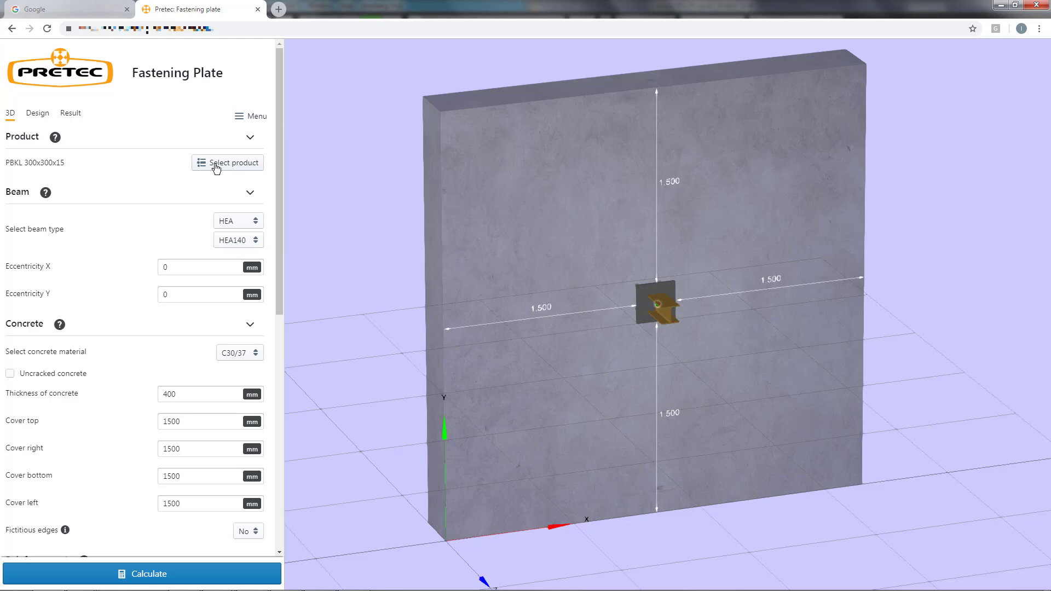
click(234, 162)
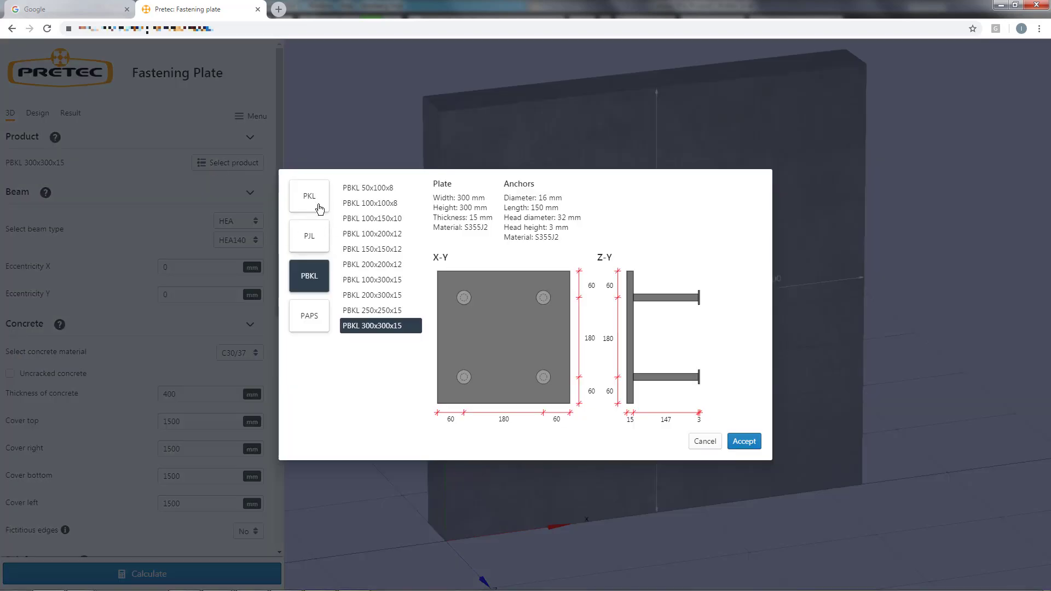
click(308, 195)
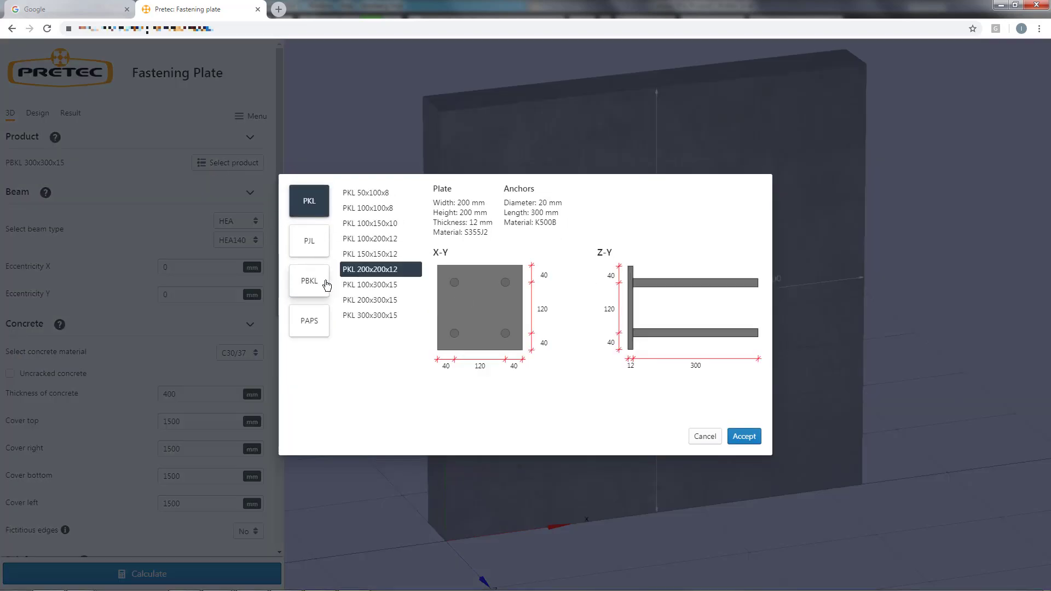
click(309, 280)
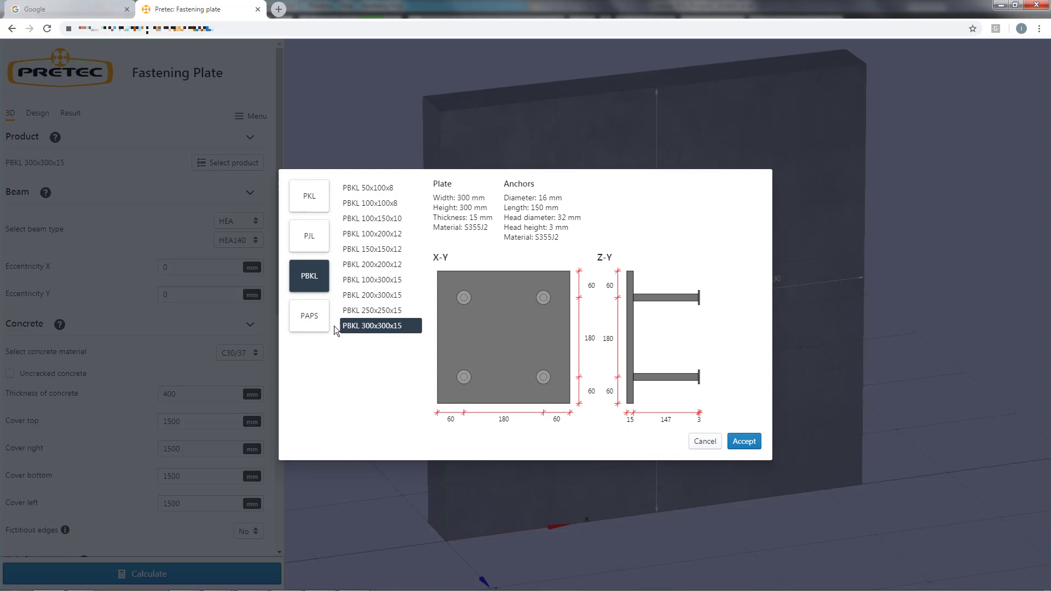
click(309, 315)
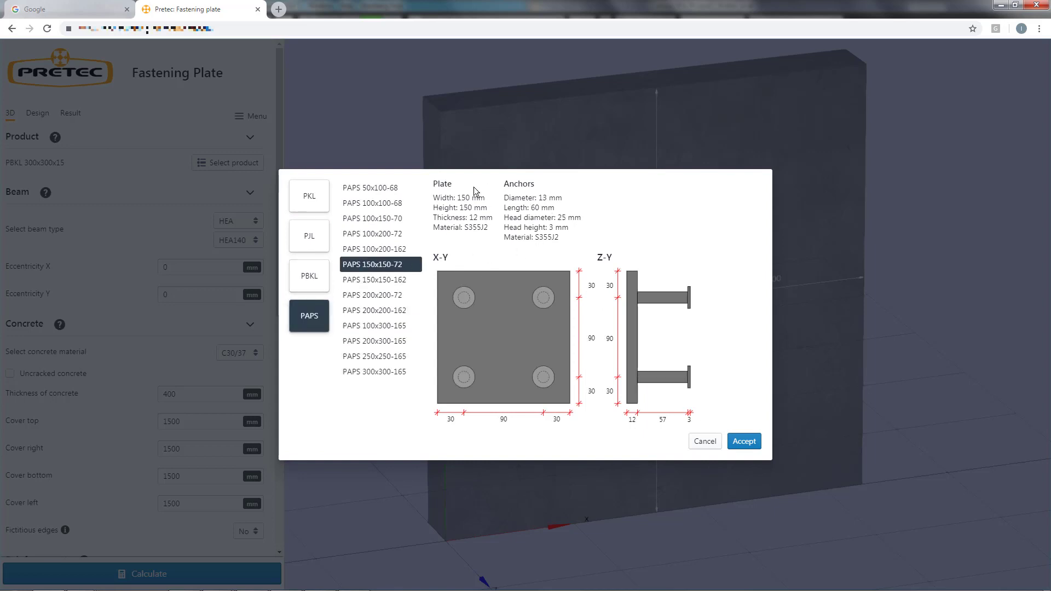
click(309, 235)
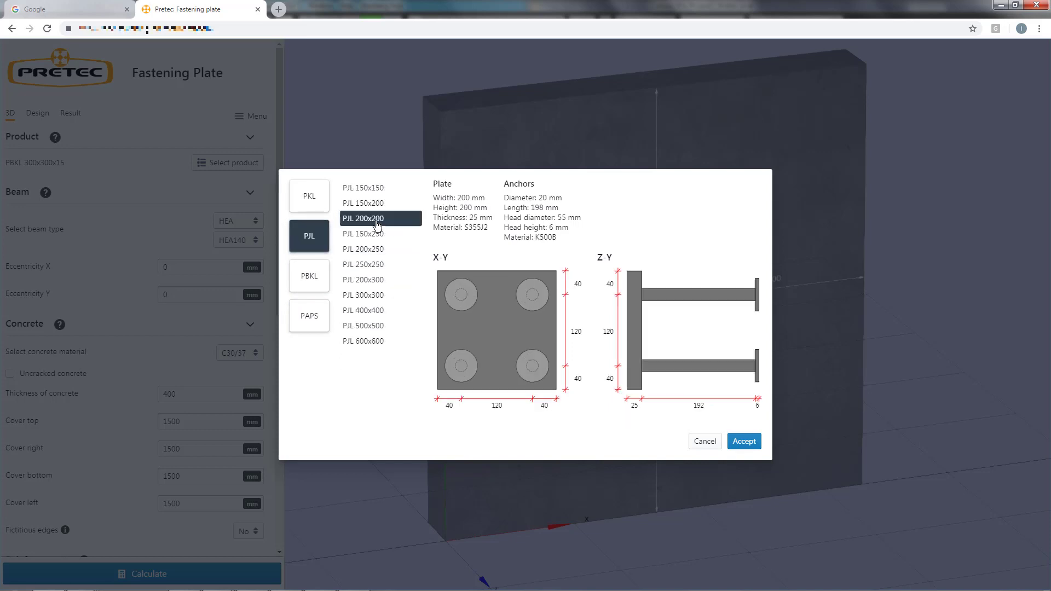
click(744, 441)
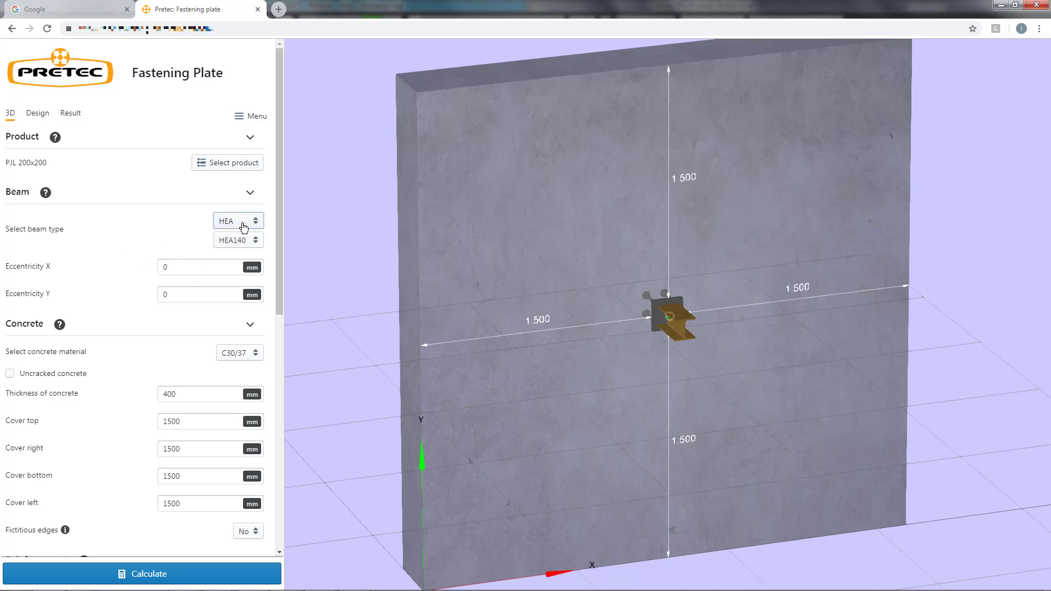
Change the HEA beam from HEA140 to HEA360 and calculate, triggering the beam-containment error.
click(238, 220)
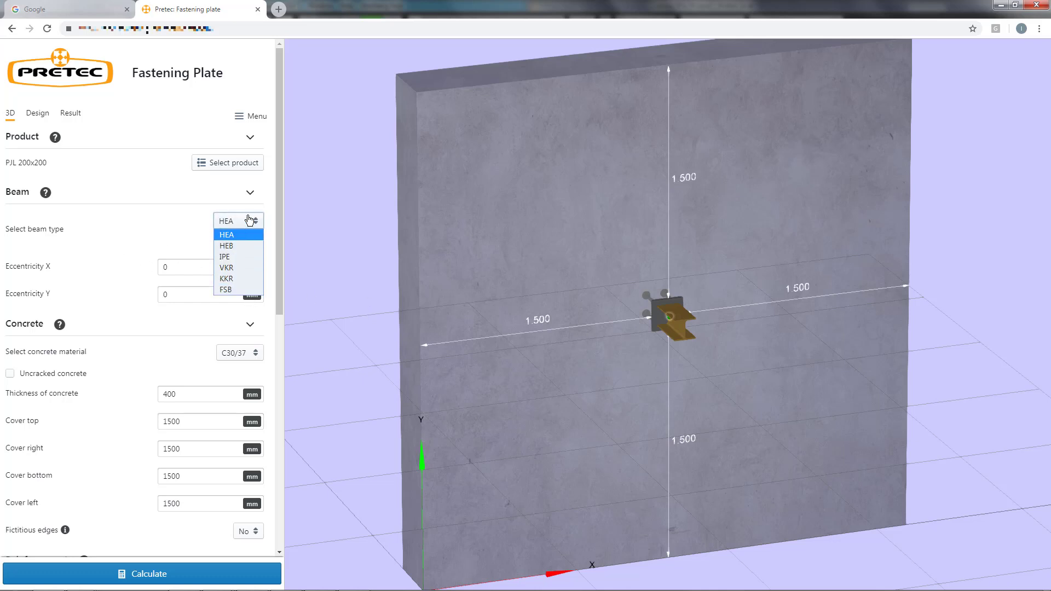
click(227, 235)
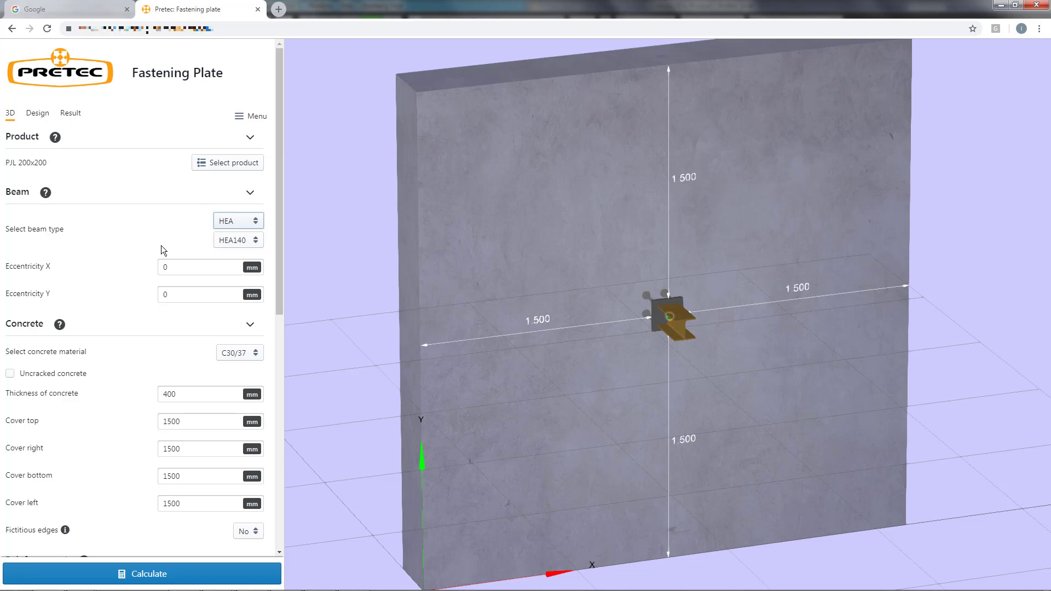
click(237, 239)
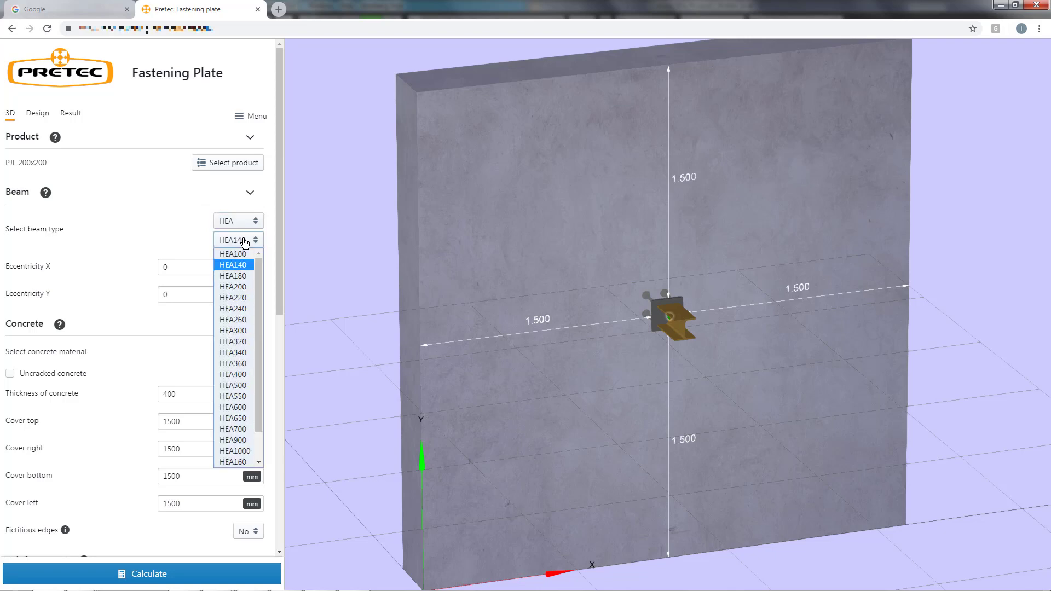
click(233, 264)
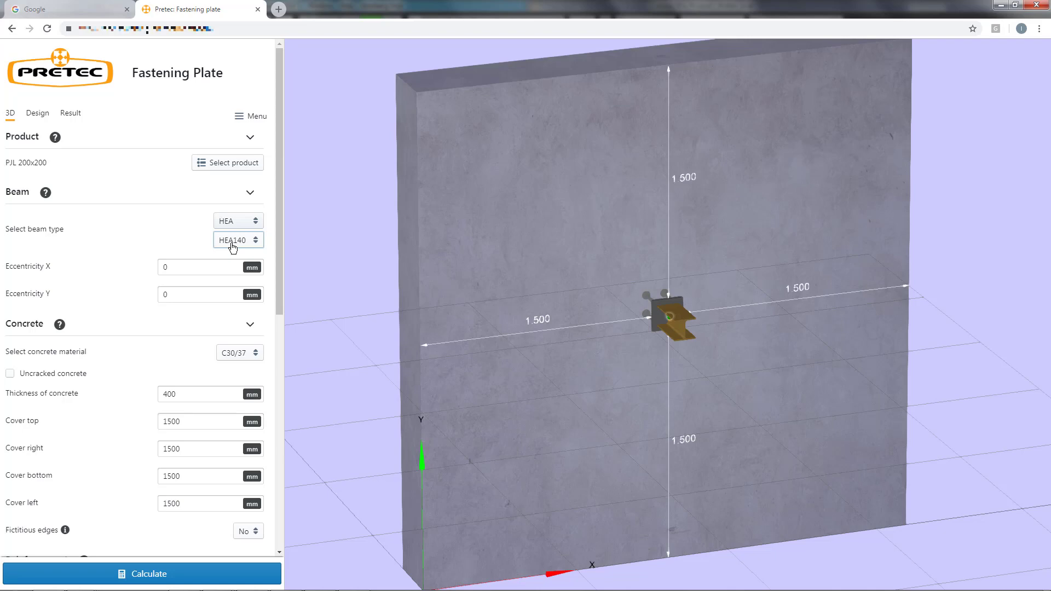
click(238, 239)
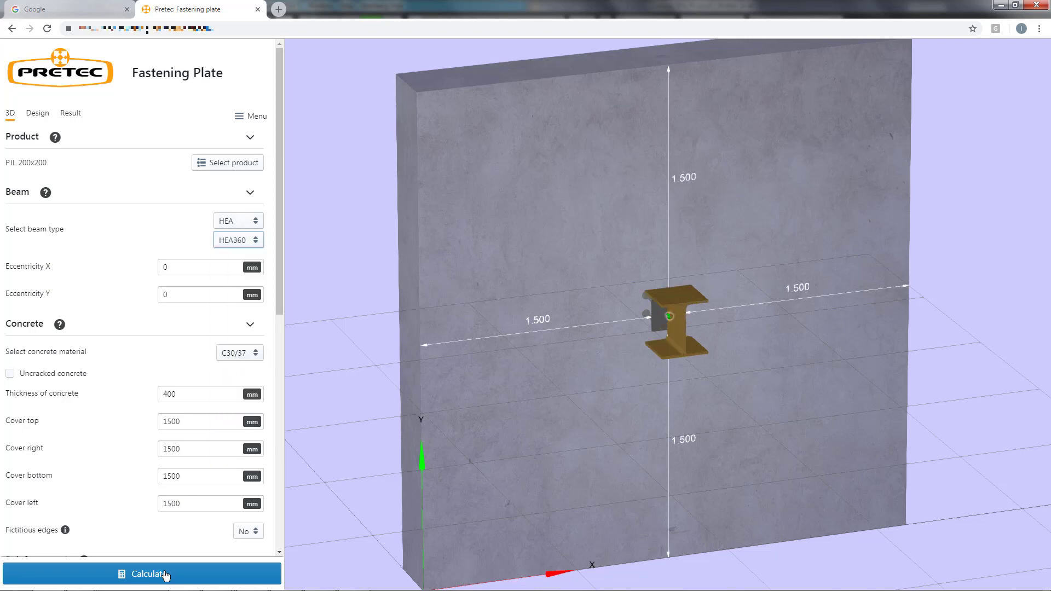
click(141, 573)
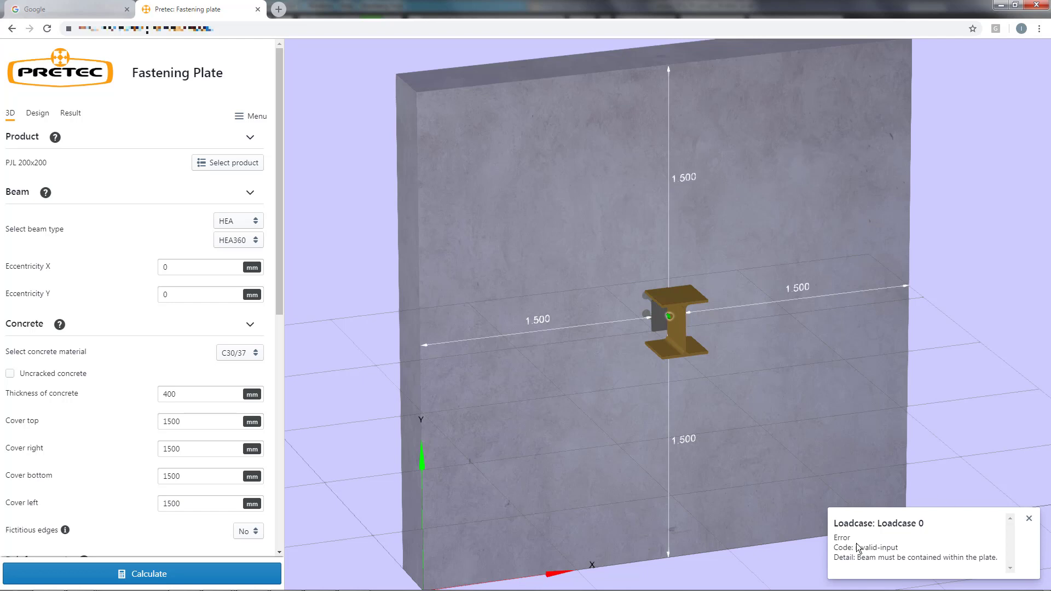
mouse_move(940, 537)
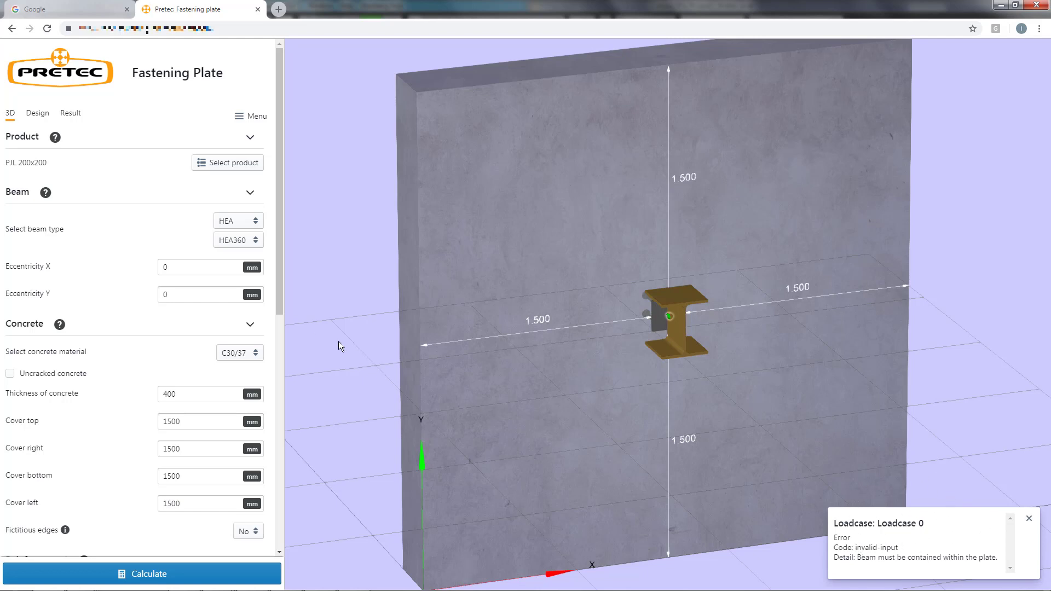
Set HEA140, eccentricity X 10 / Y 20, concrete 500 mm, covers bottom 200, left 500.
click(238, 240)
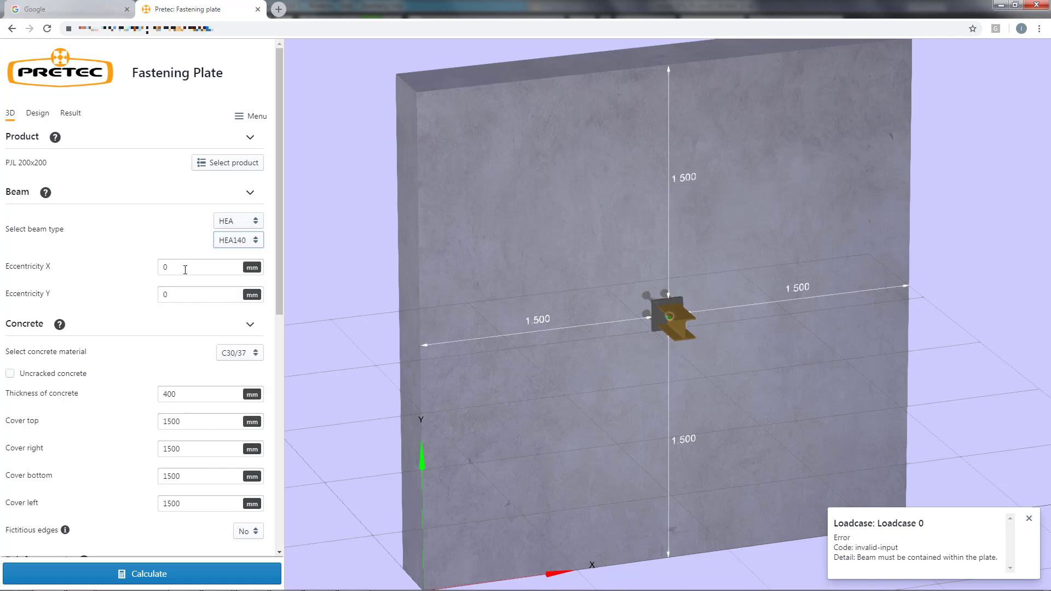
text(10)
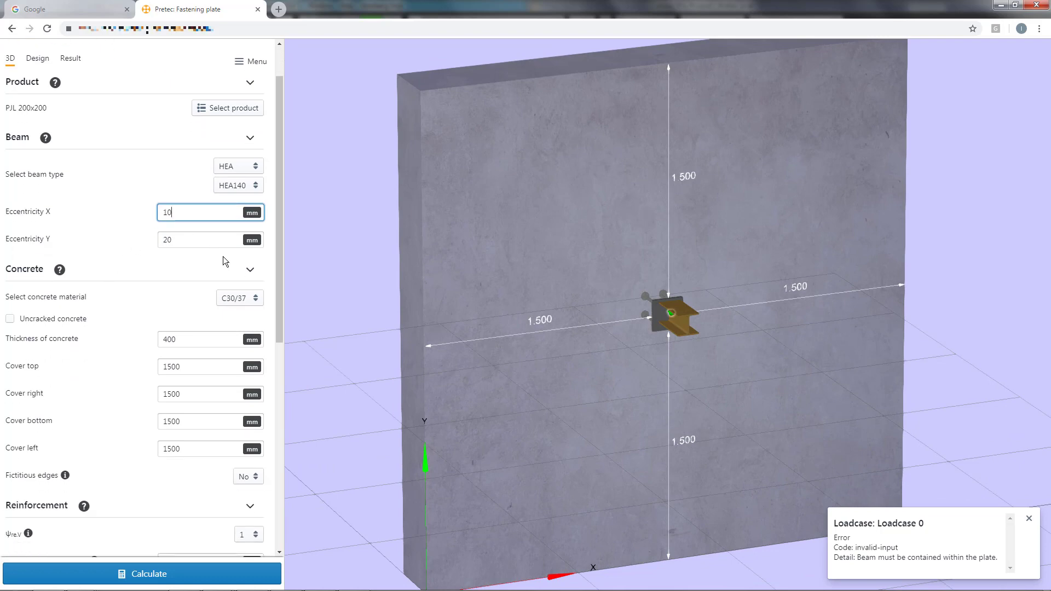
click(238, 298)
text(500)
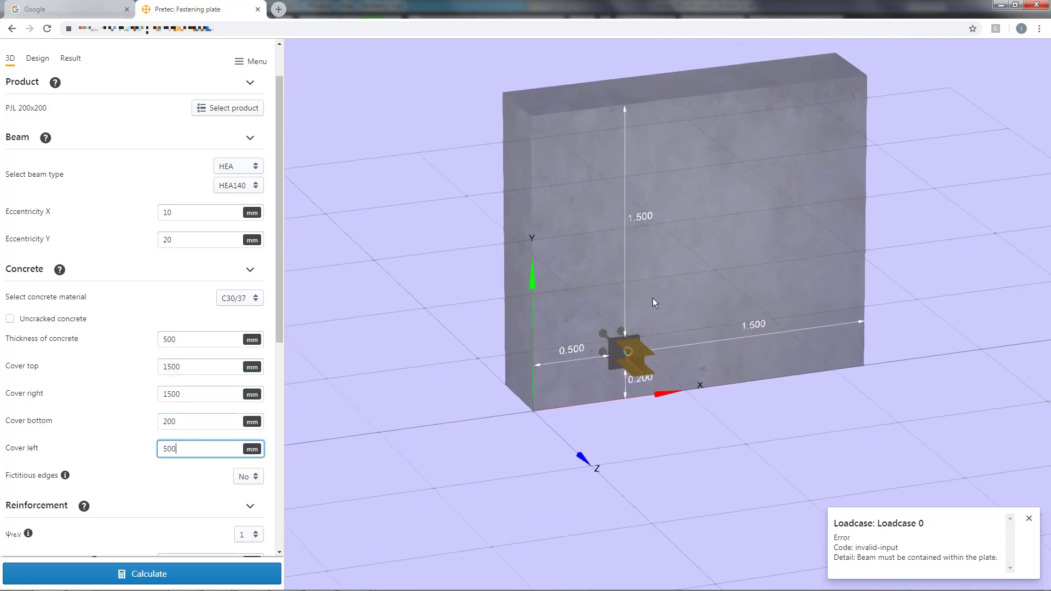
scroll(down, 3)
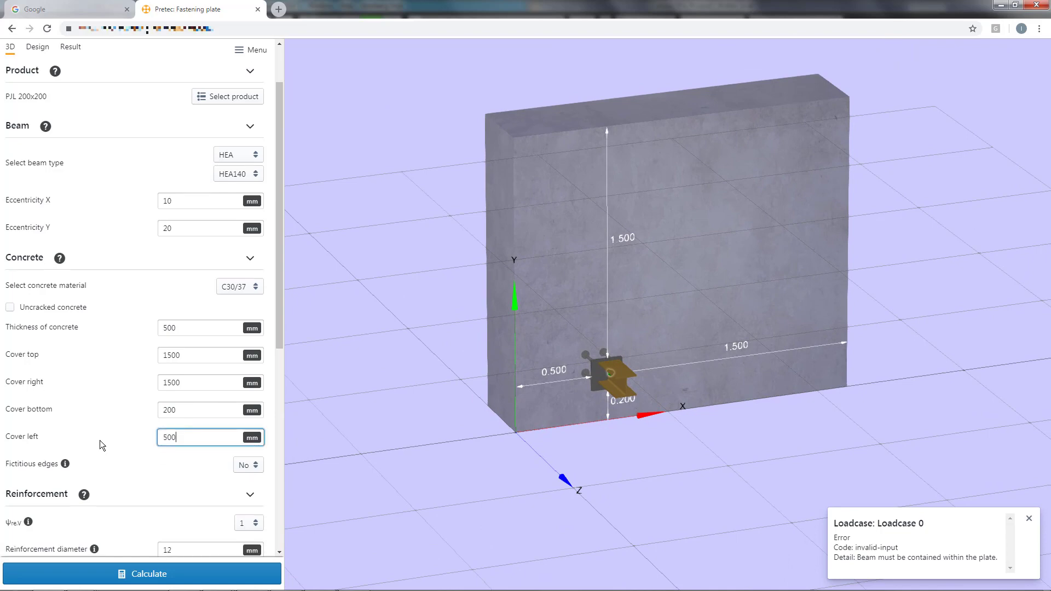
scroll(down, 3)
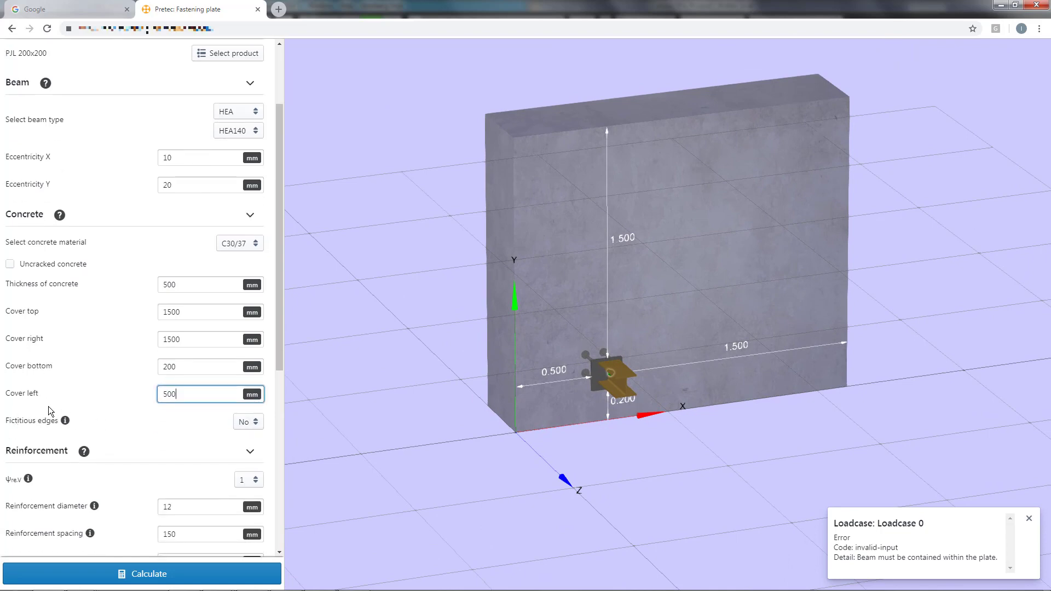
mouse_move(73, 429)
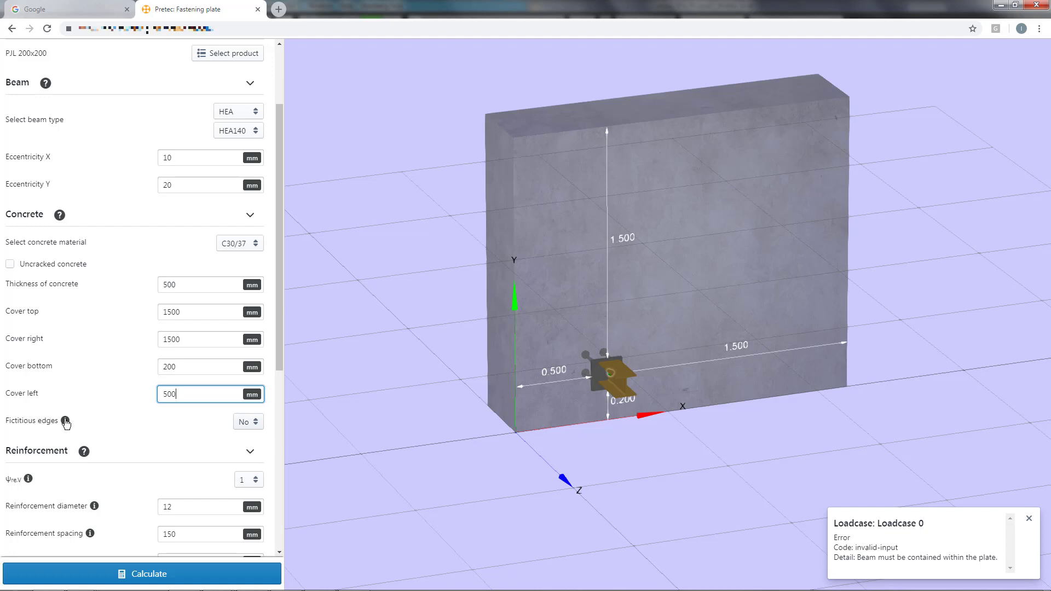
Turn fictitious edges on and confirm the 250 mm top edge distance.
click(247, 421)
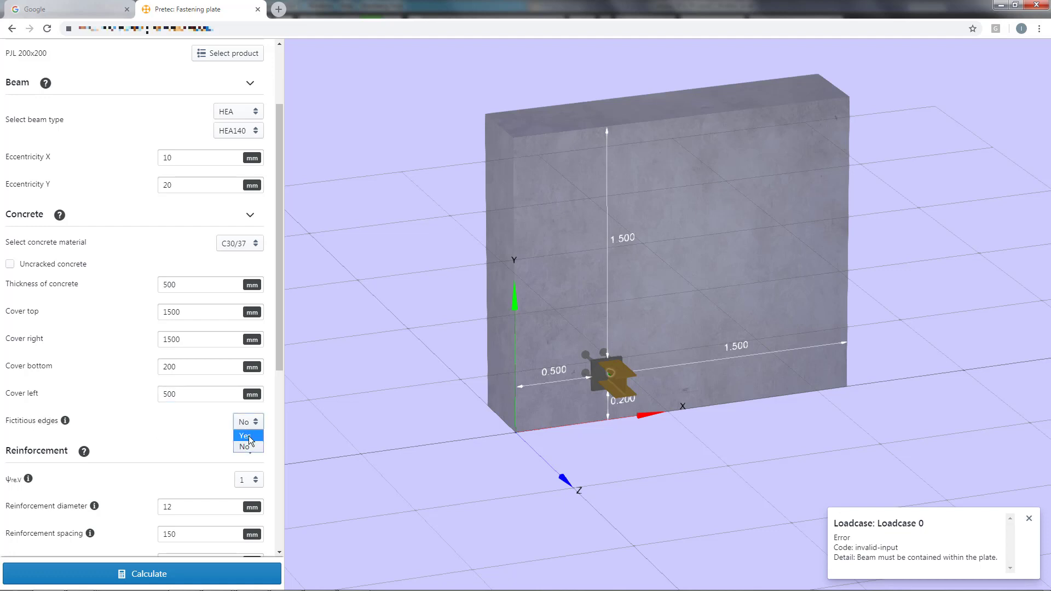
click(245, 435)
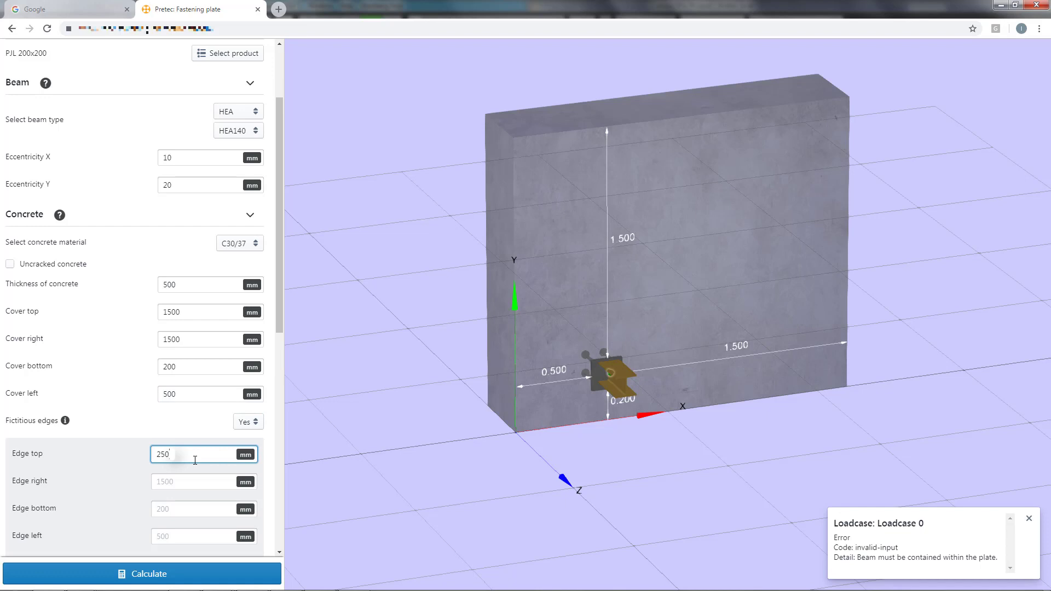
mouse_move(399, 374)
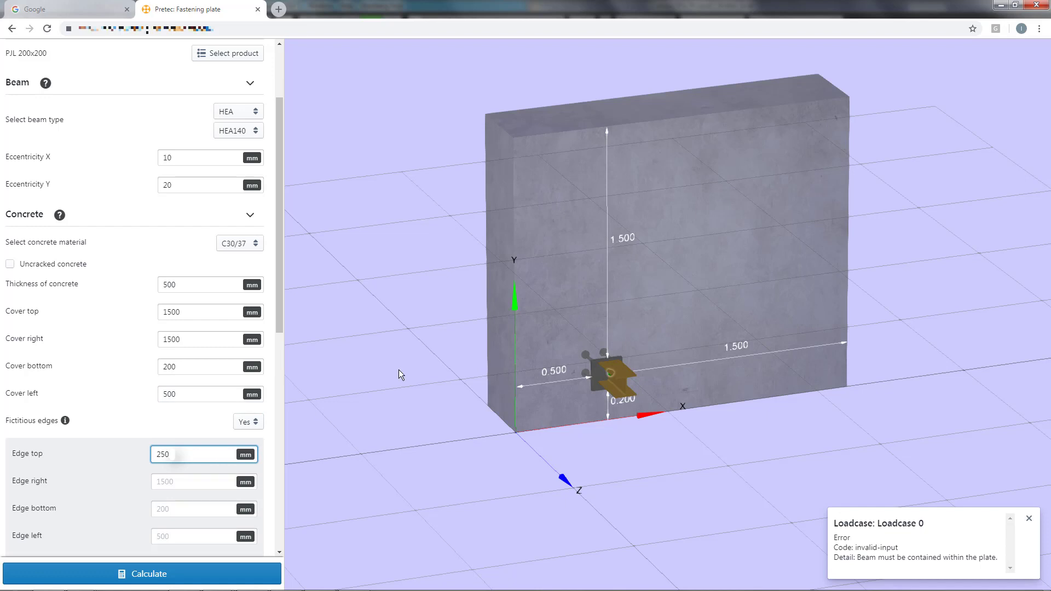
mouse_move(595, 275)
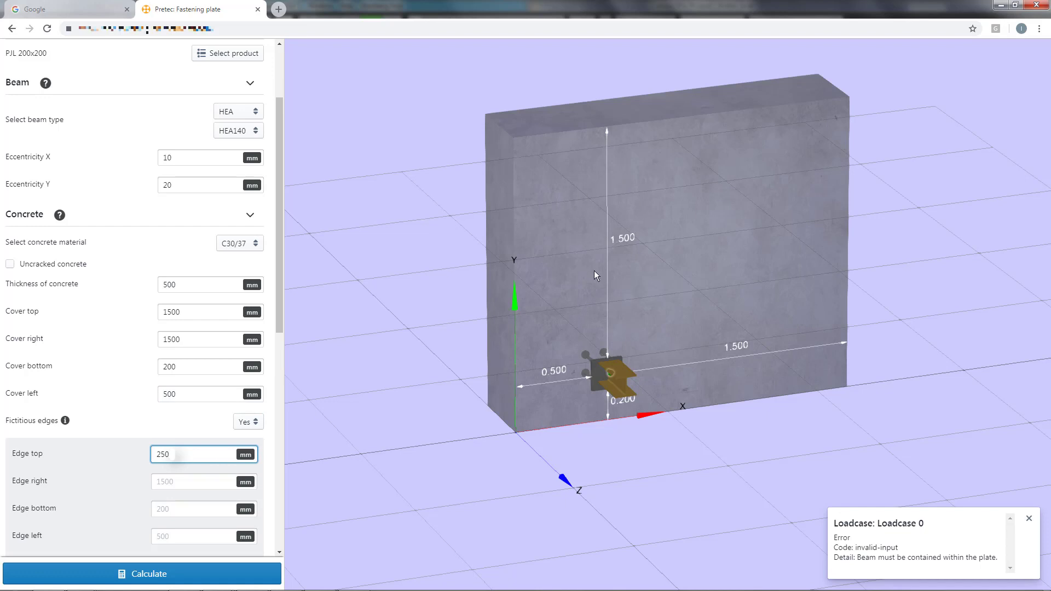
mouse_move(637, 251)
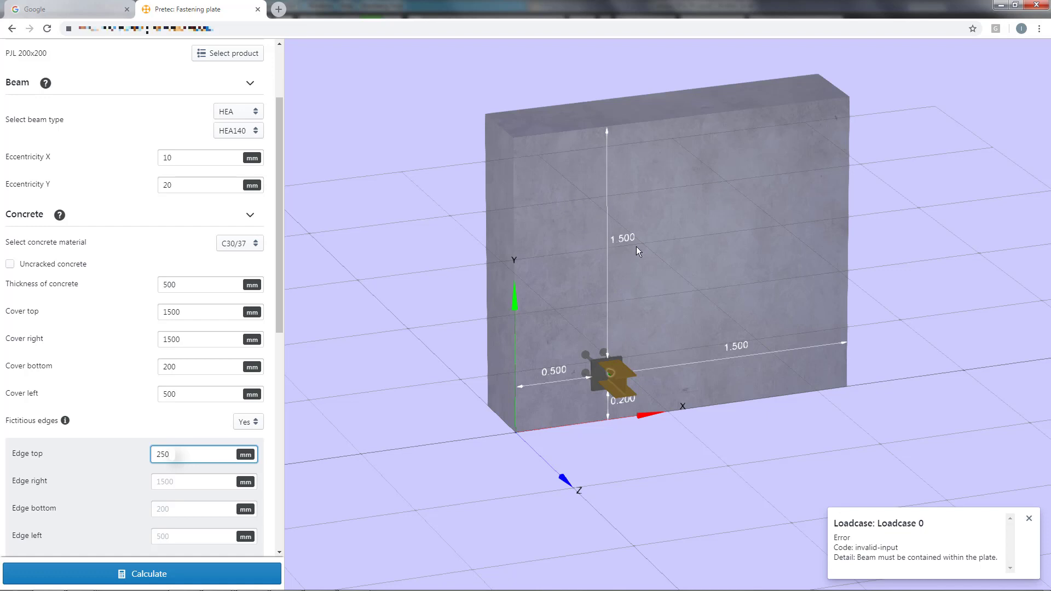
mouse_move(135, 468)
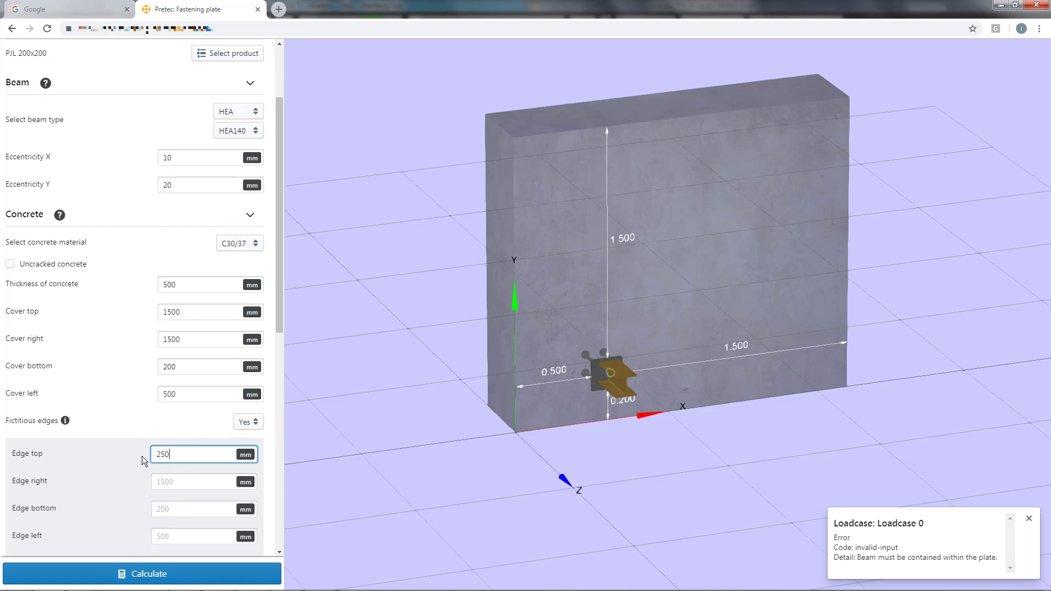
mouse_move(179, 471)
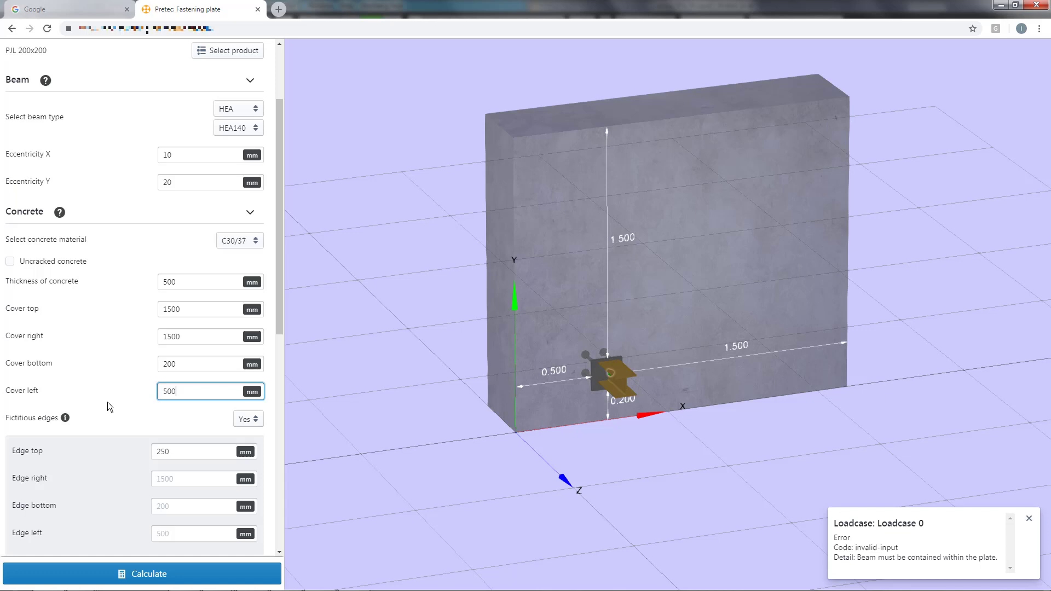
scroll(down, 3)
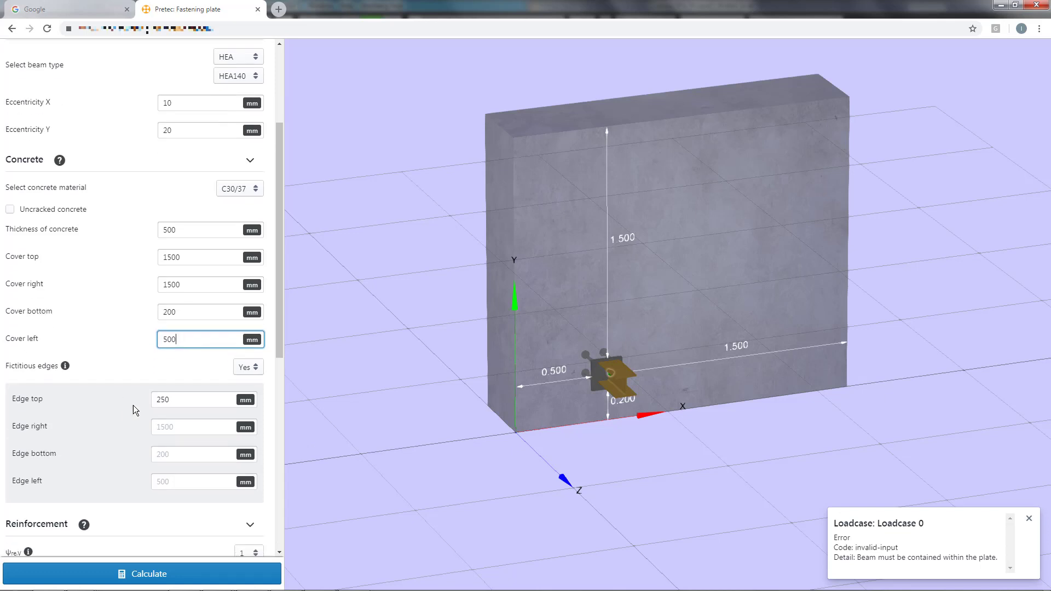
click(201, 399)
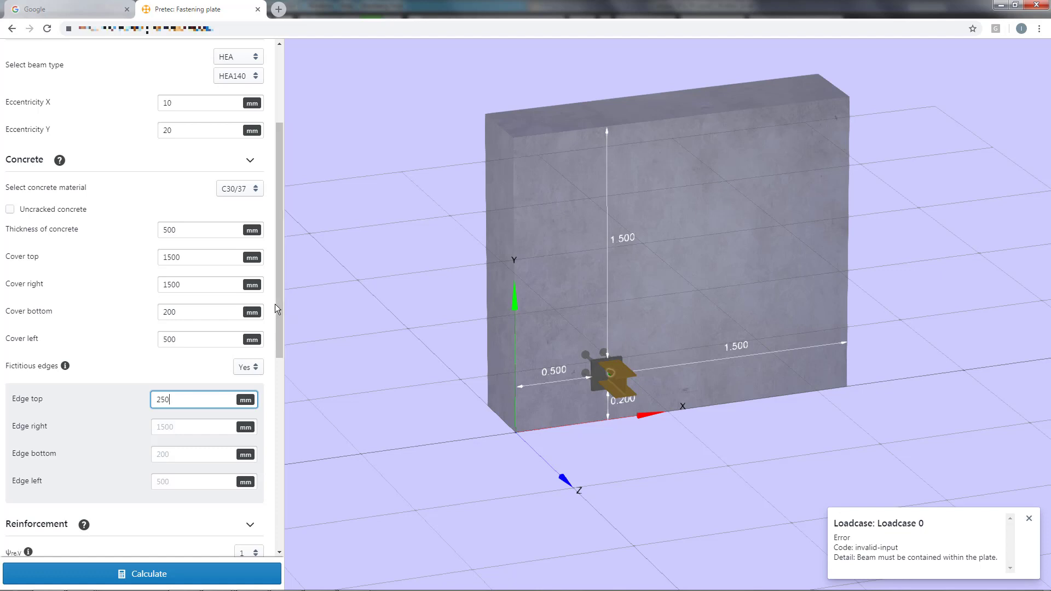
Keep Ψre,V at 1 and enter reinforcement spacing 200 mm and cover 50 mm.
scroll(down, 3)
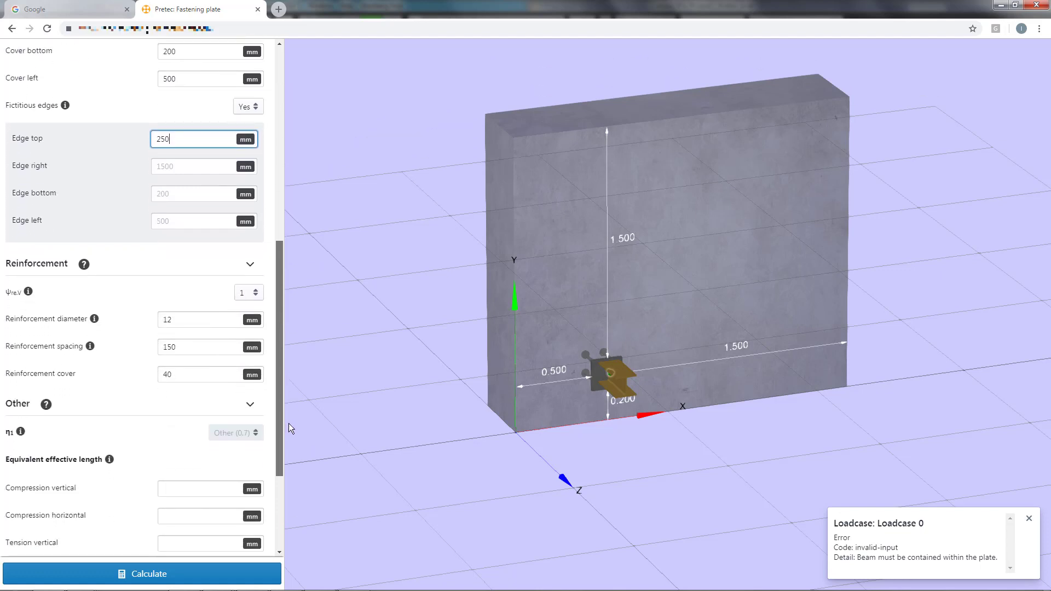
mouse_move(212, 294)
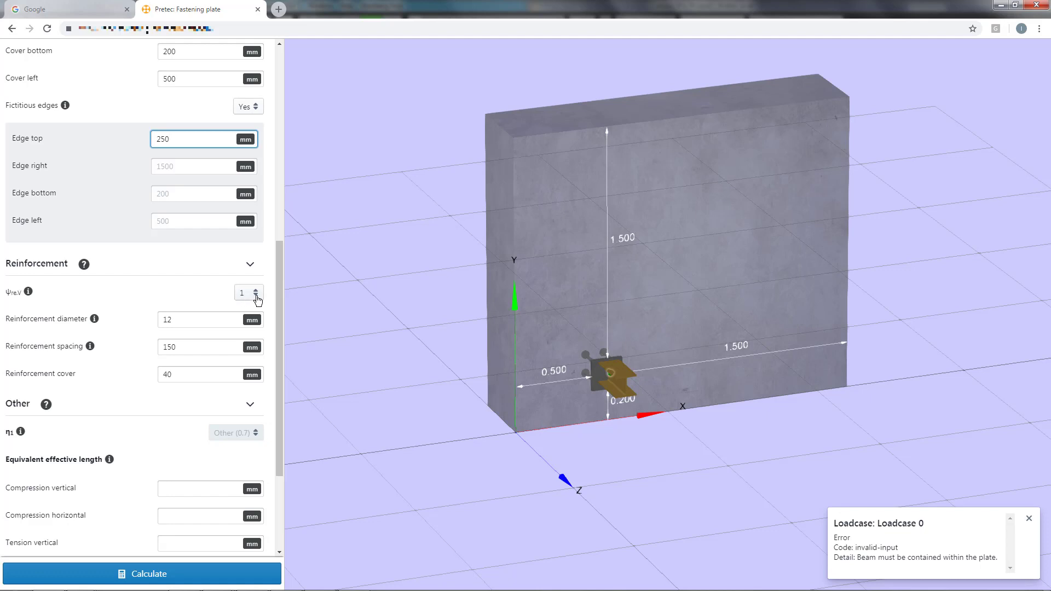
click(249, 292)
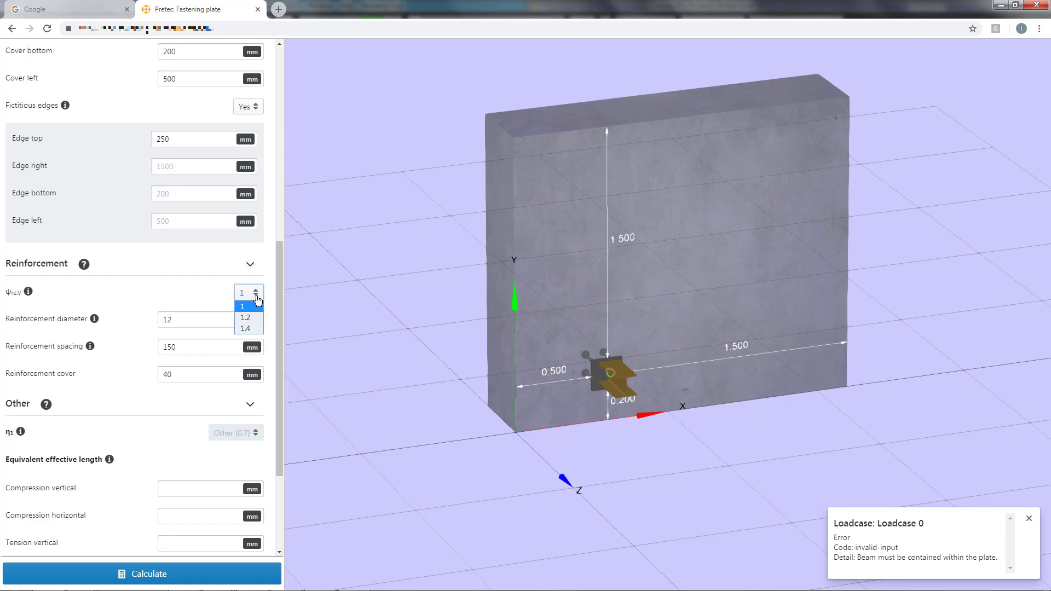
click(242, 306)
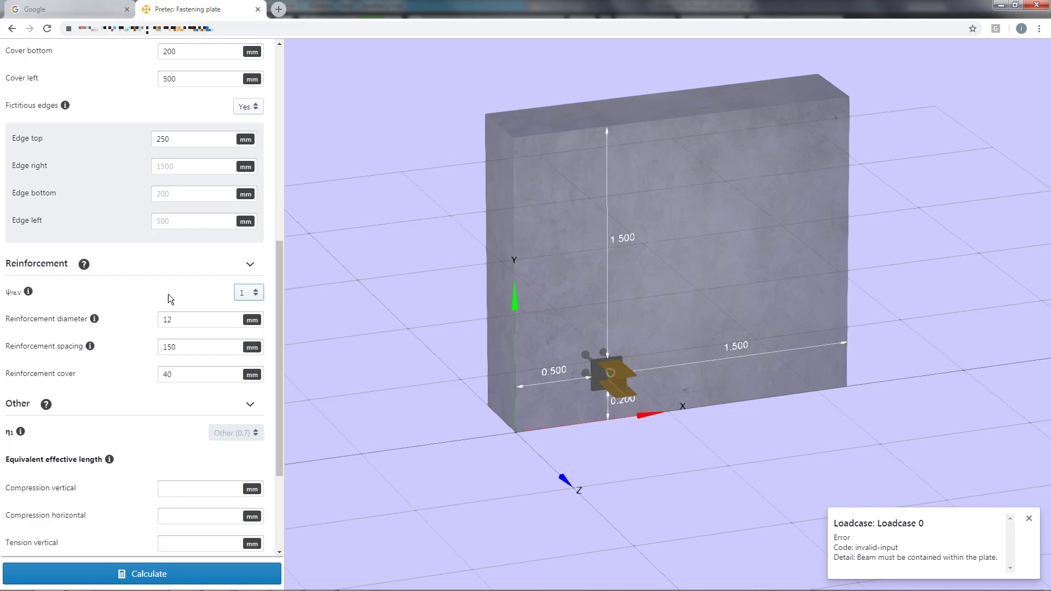
mouse_move(163, 299)
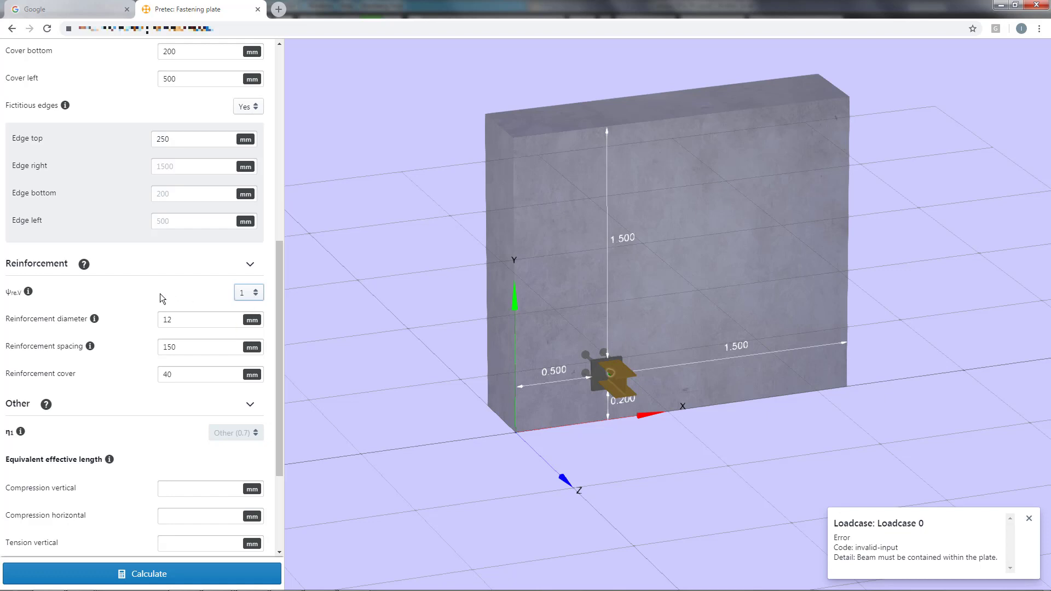
triple_click(188, 347)
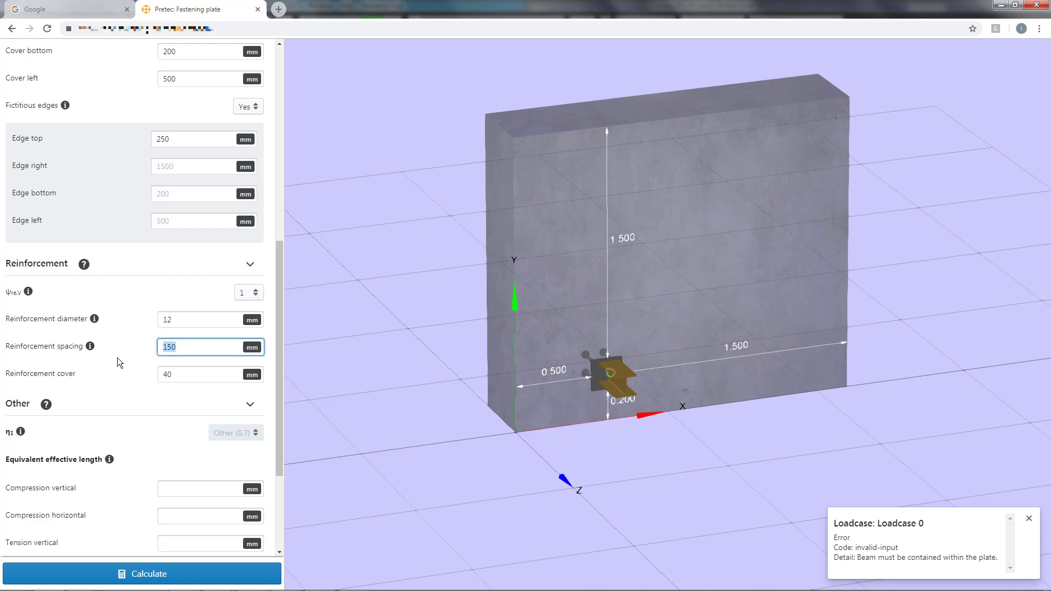
text(200)
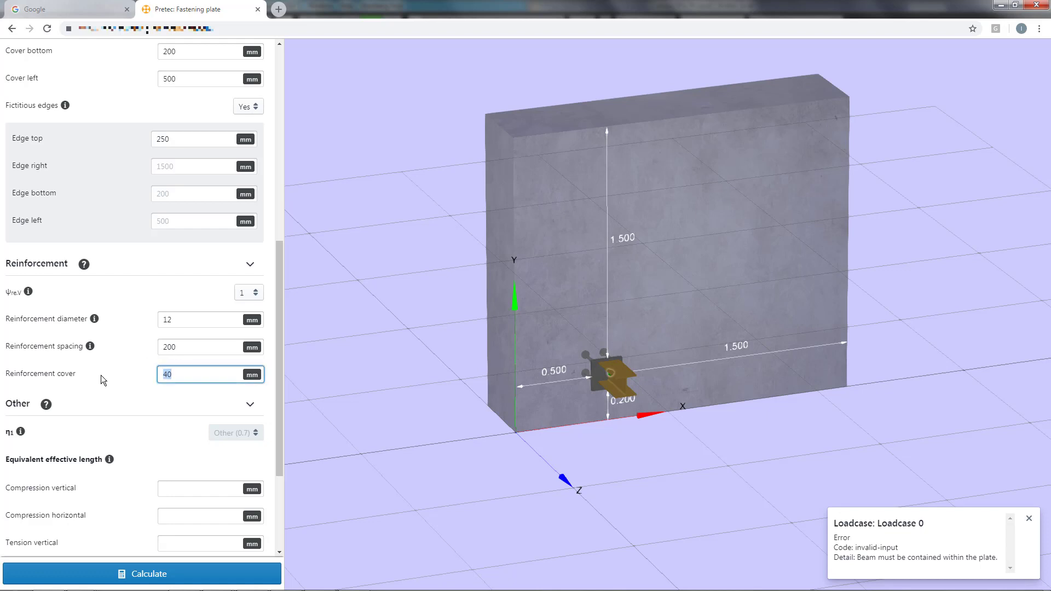
text(50)
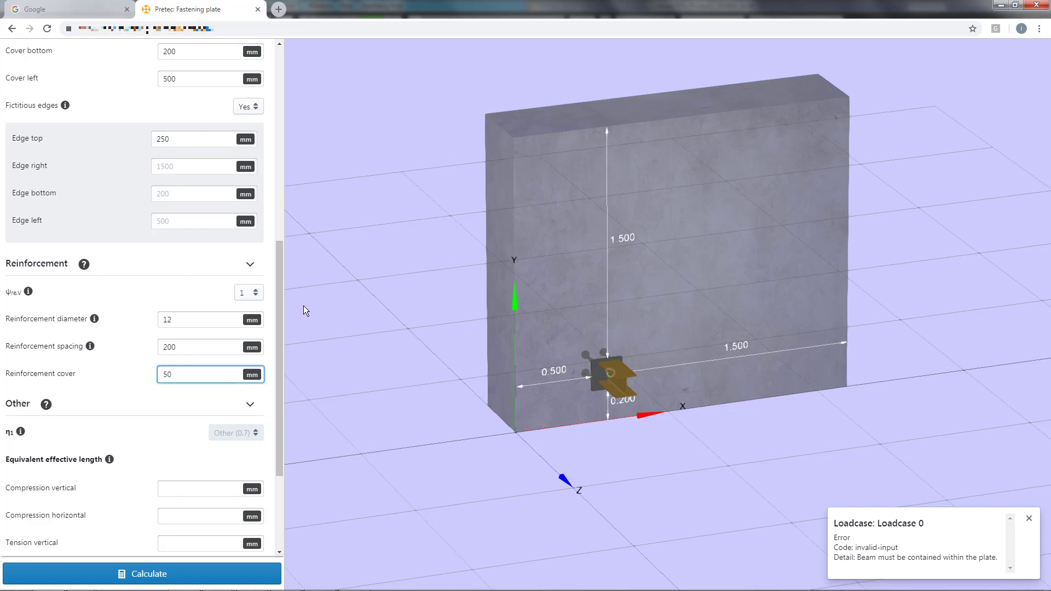
scroll(down, 3)
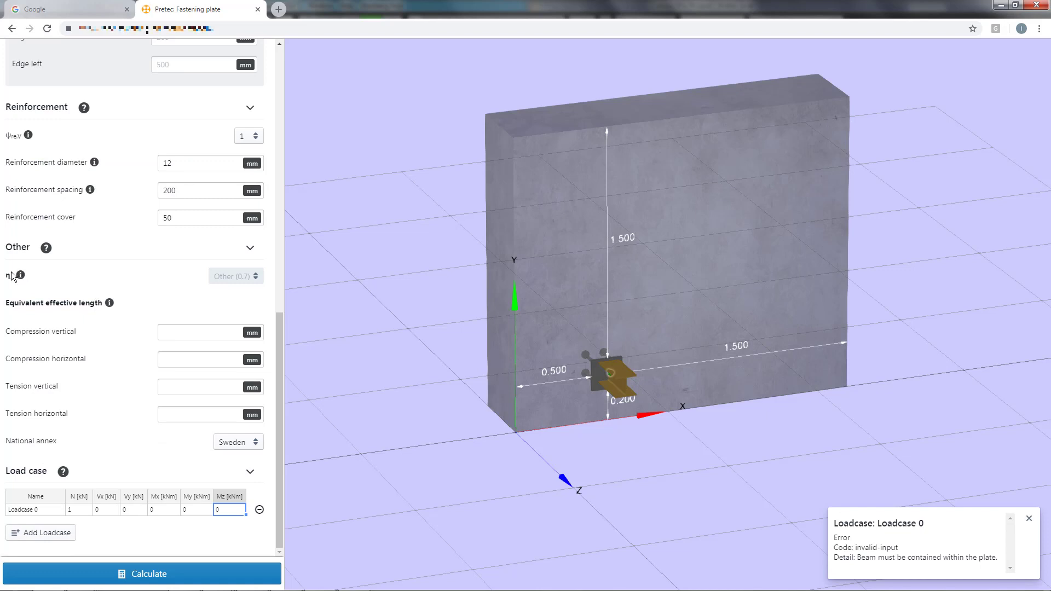
mouse_move(158, 287)
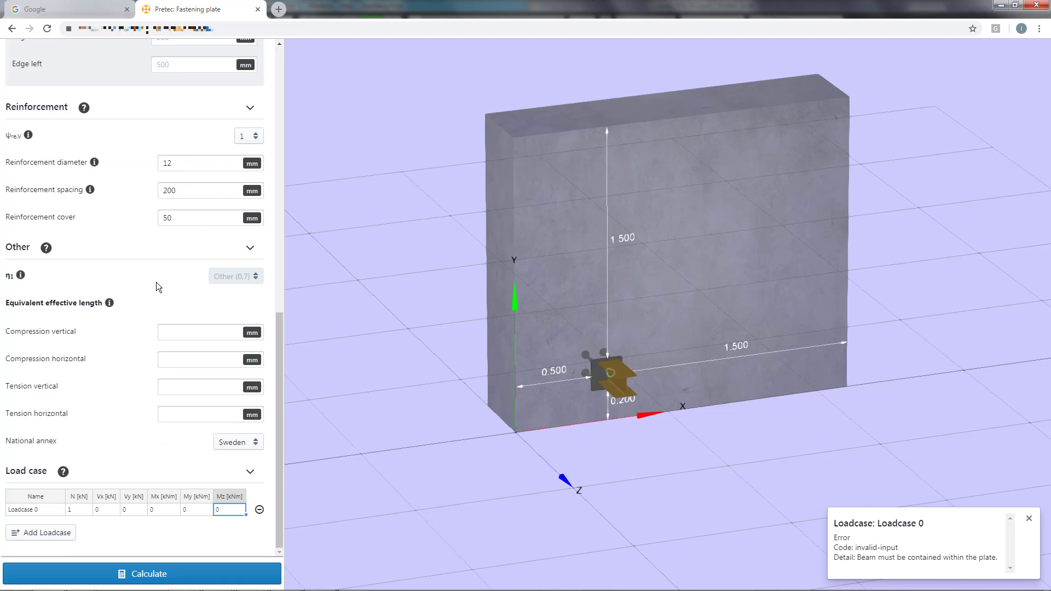
mouse_move(36, 284)
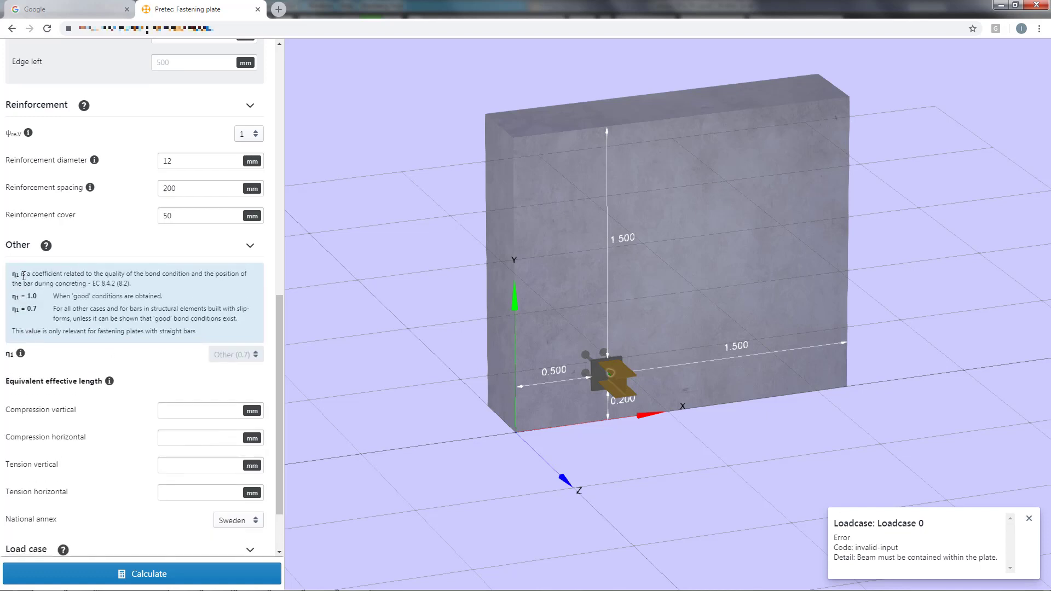
scroll(down, 3)
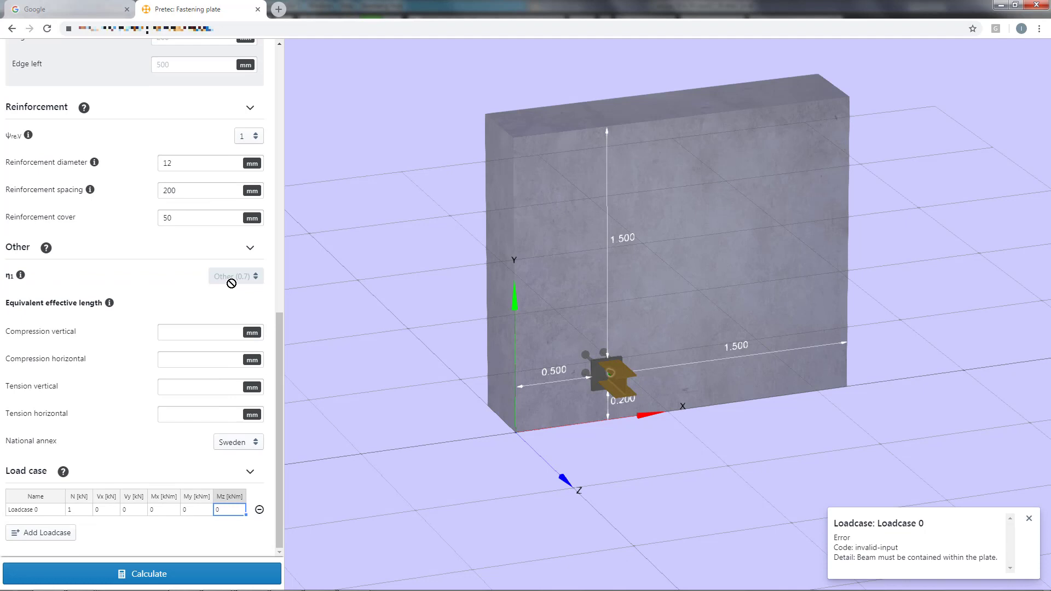
mouse_move(233, 276)
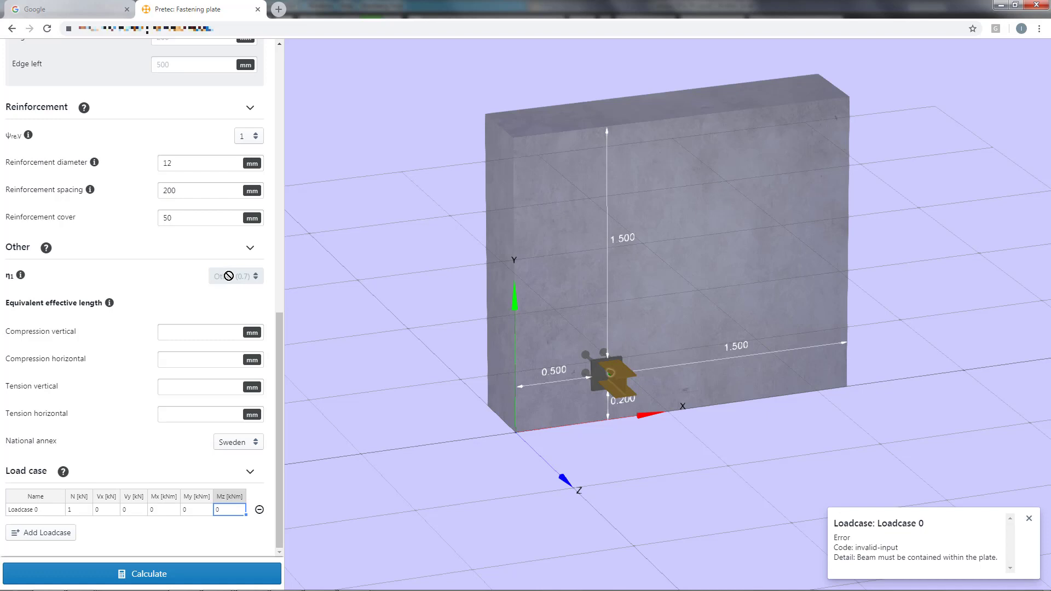
mouse_move(129, 295)
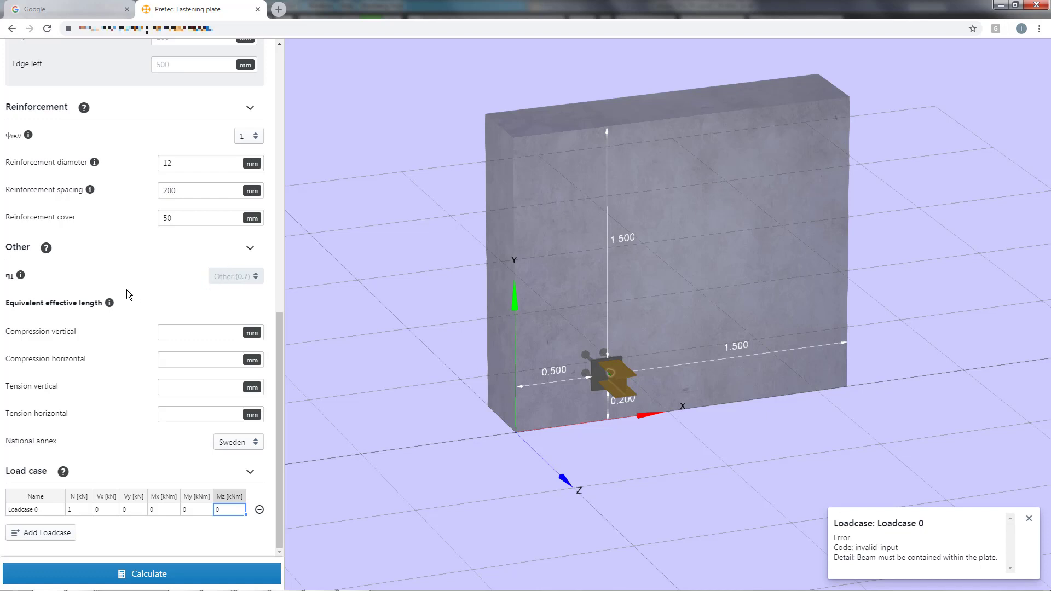
mouse_move(143, 415)
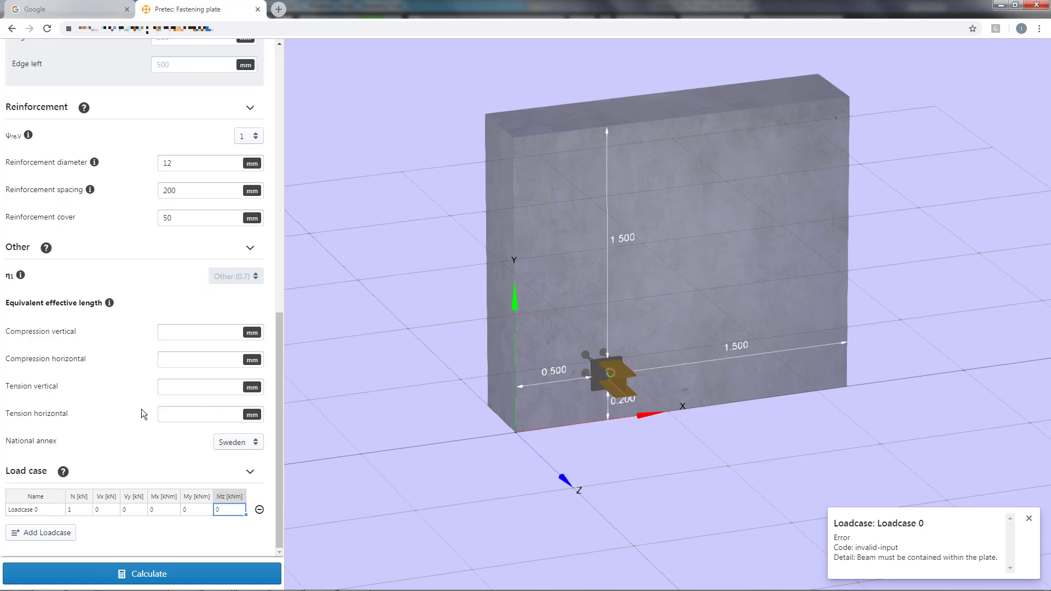
mouse_move(115, 303)
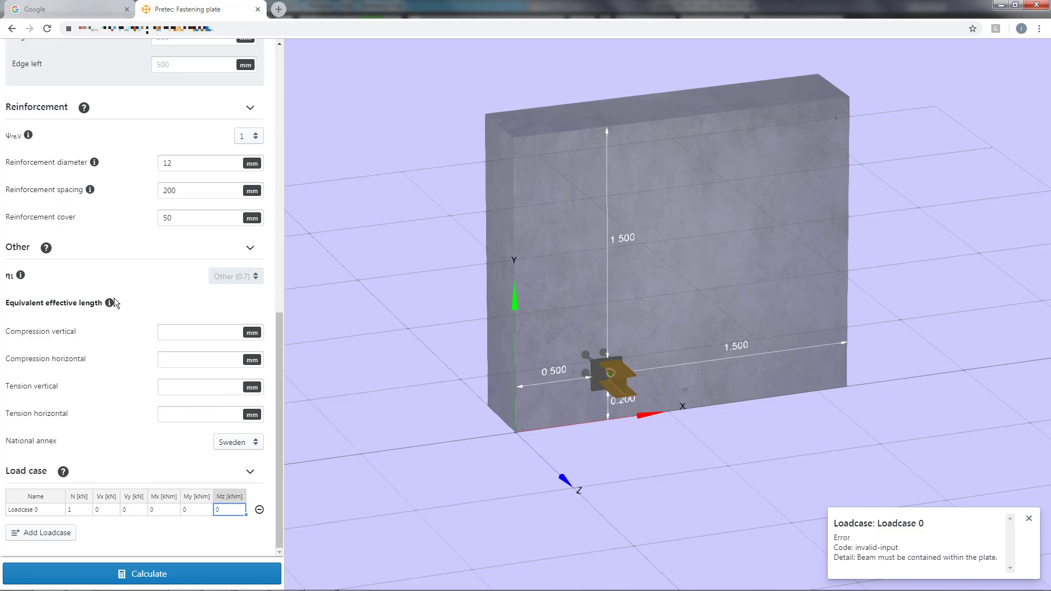
click(110, 302)
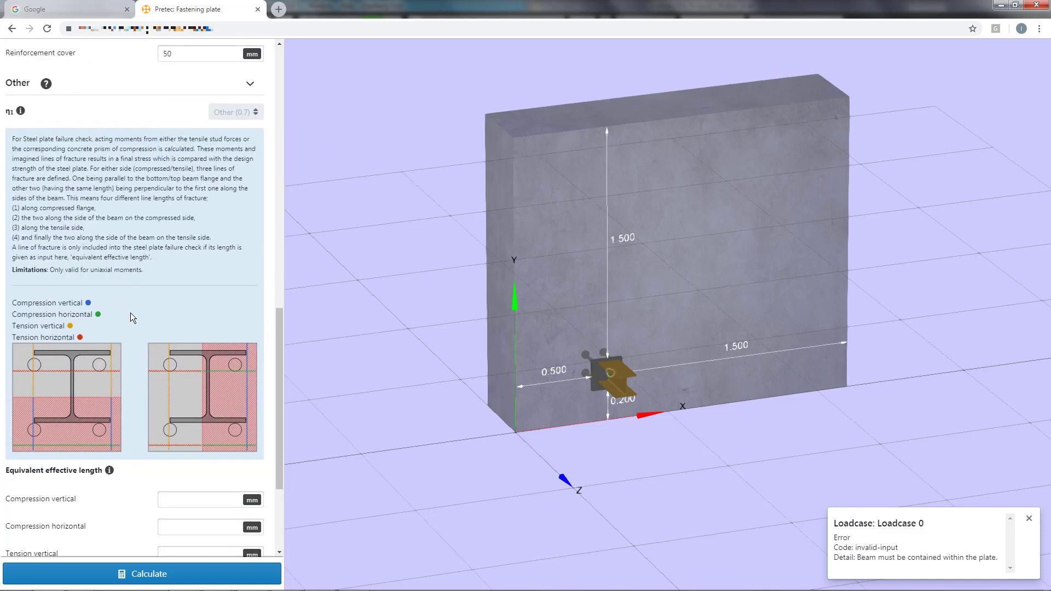
mouse_move(35, 444)
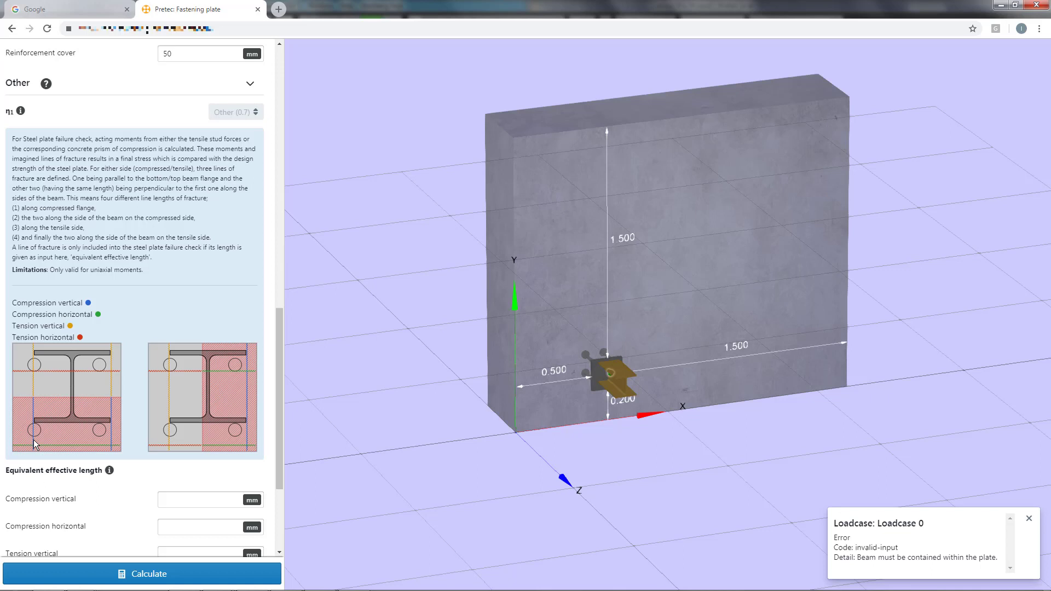
mouse_move(77, 451)
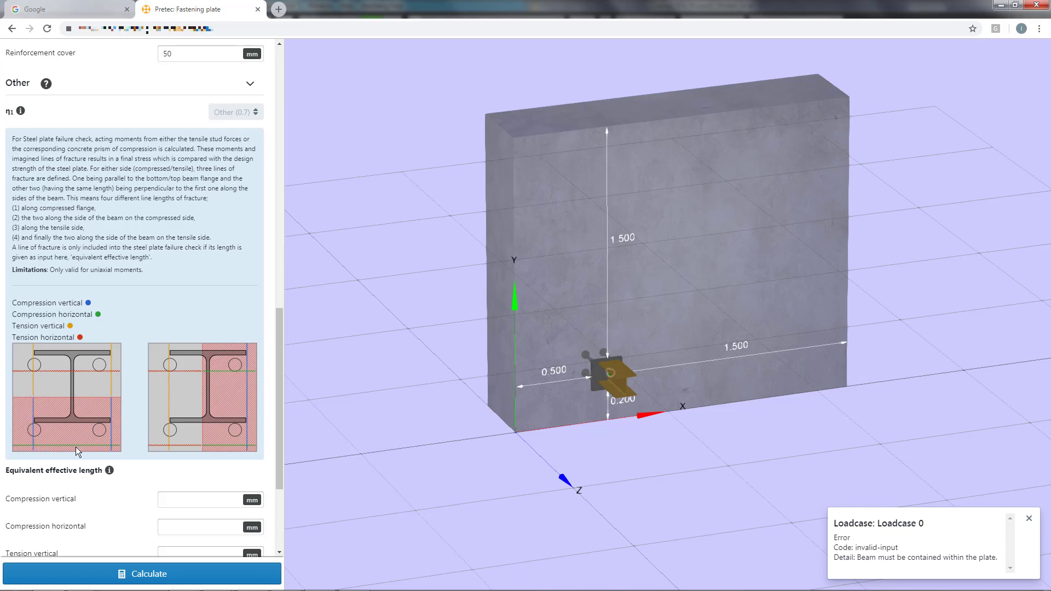
scroll(down, 3)
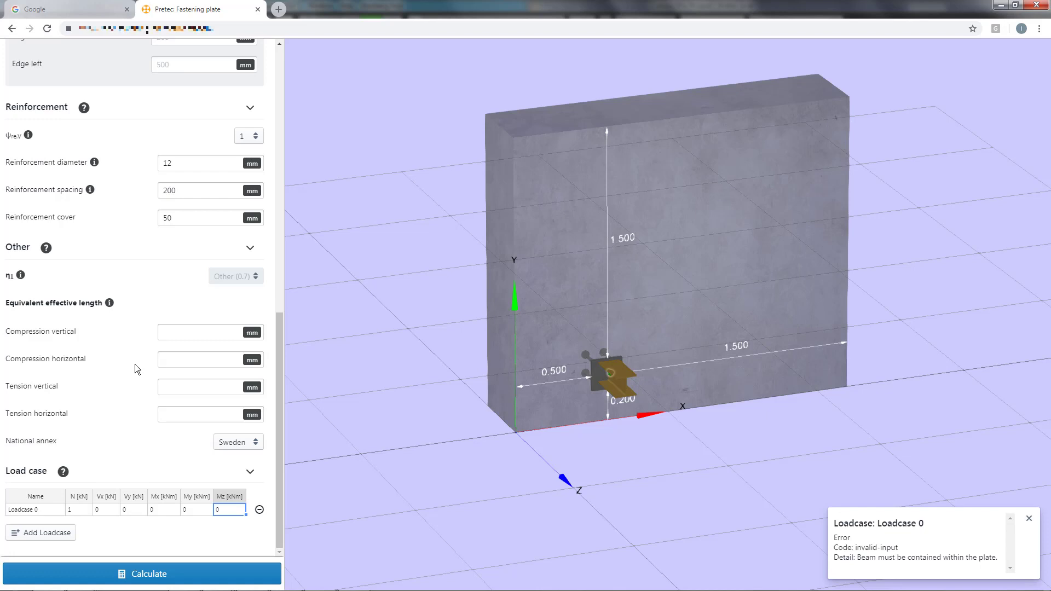
mouse_move(80, 517)
text(0)
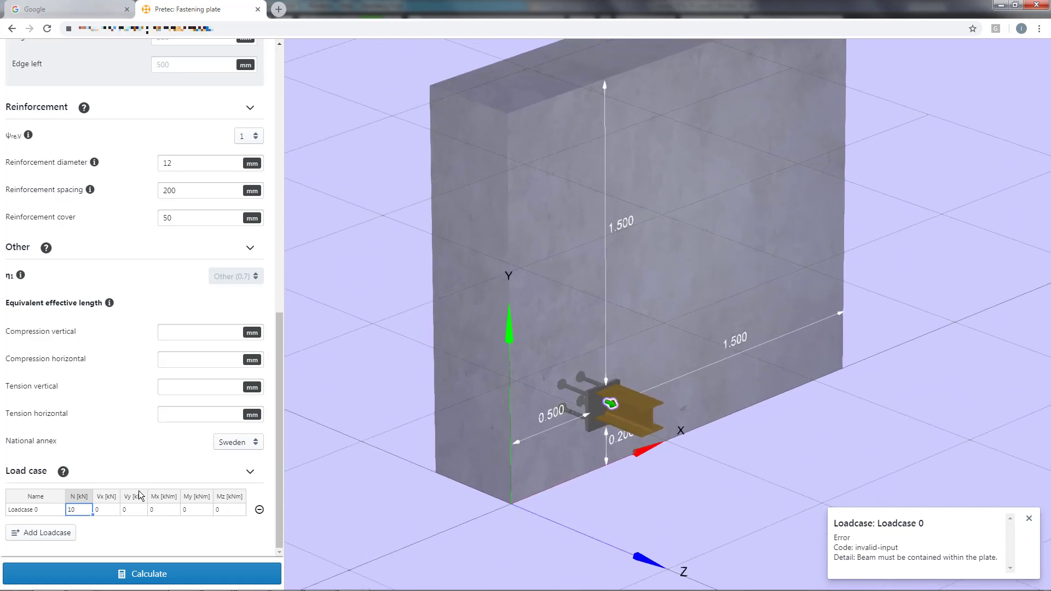
mouse_move(500, 354)
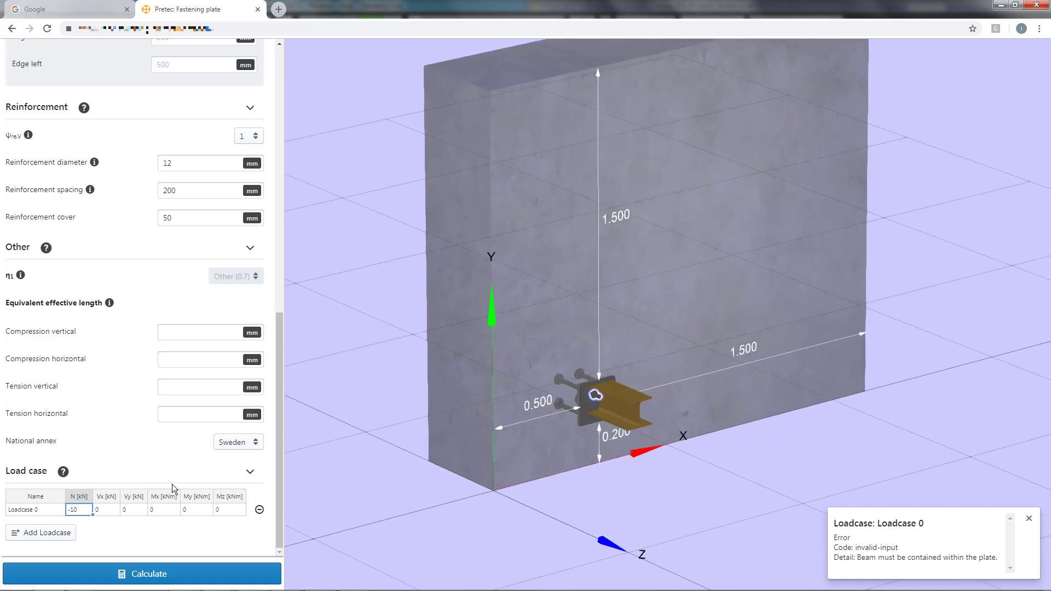
mouse_move(122, 528)
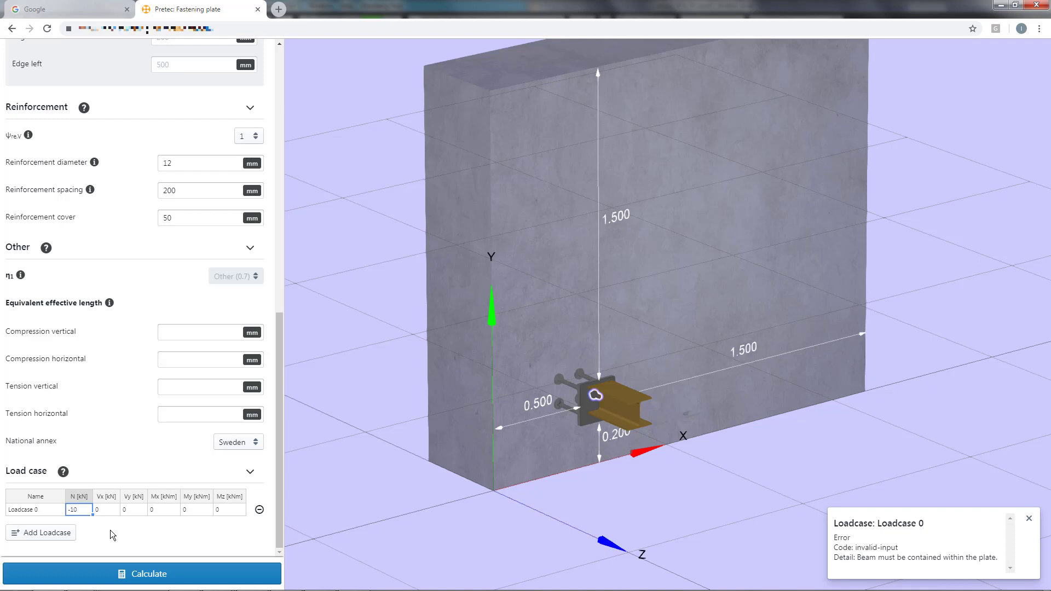
Add and delete Loadcase 1, then give Loadcase 0 N 40, Vy -10, Mx 9.
click(40, 532)
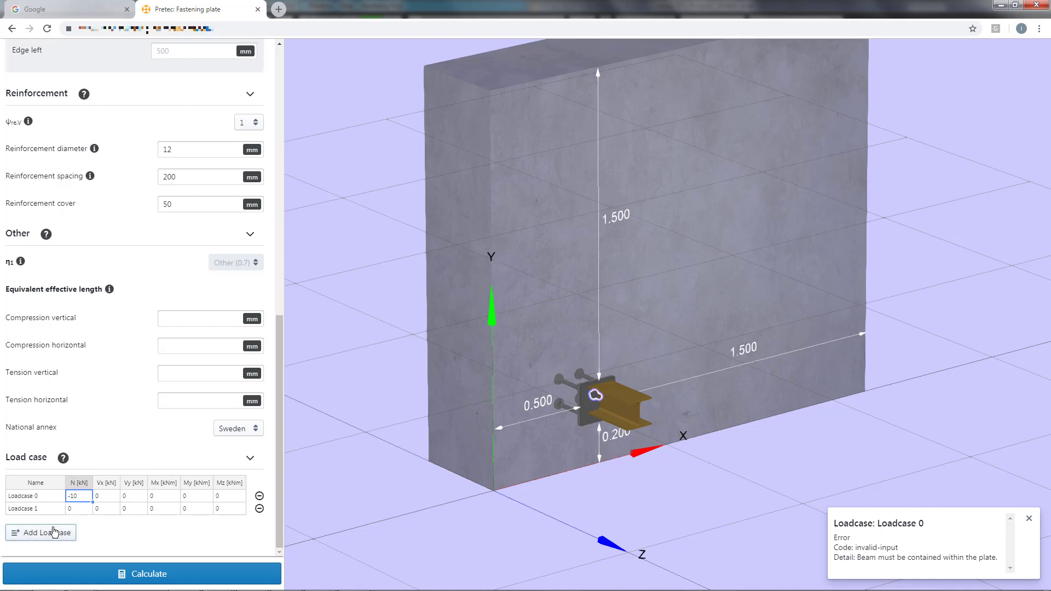
click(259, 508)
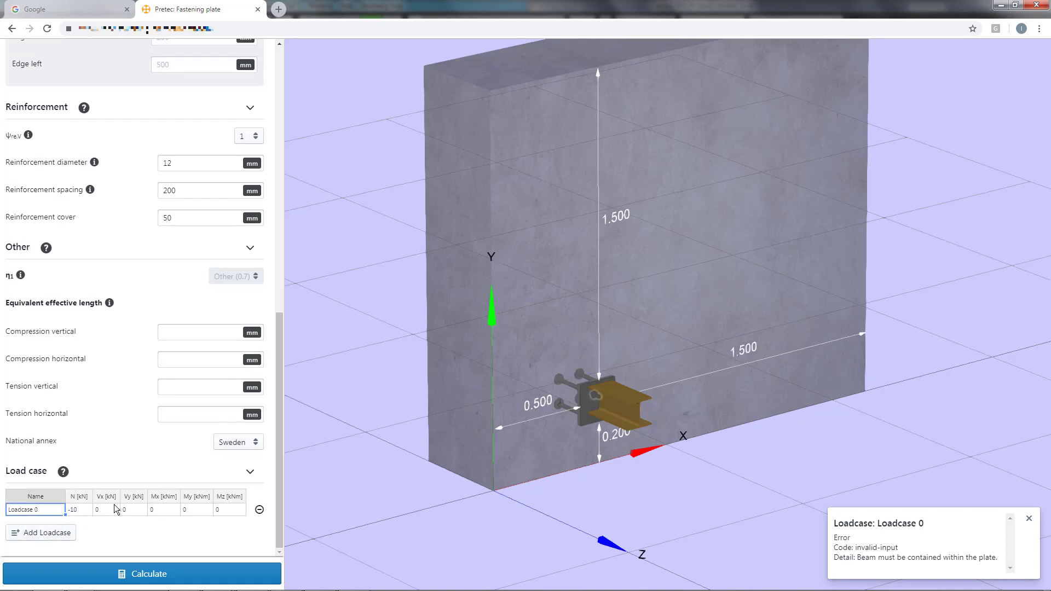
click(78, 509)
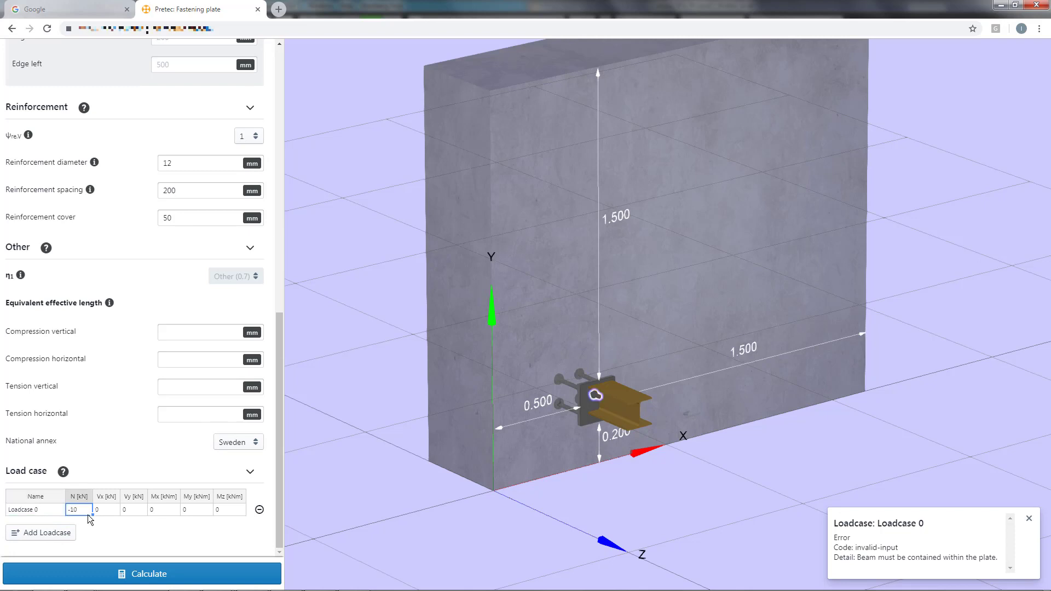
click(164, 510)
text(9)
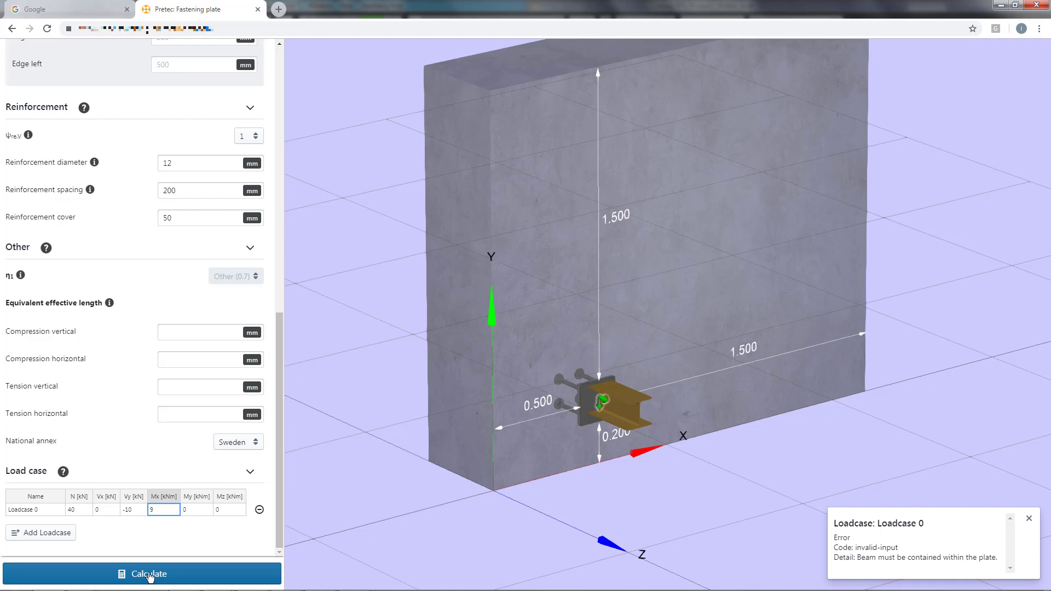
Calculate Loadcase 0 and review the utilisation summary, concrete cone highest at 93.87%.
click(141, 573)
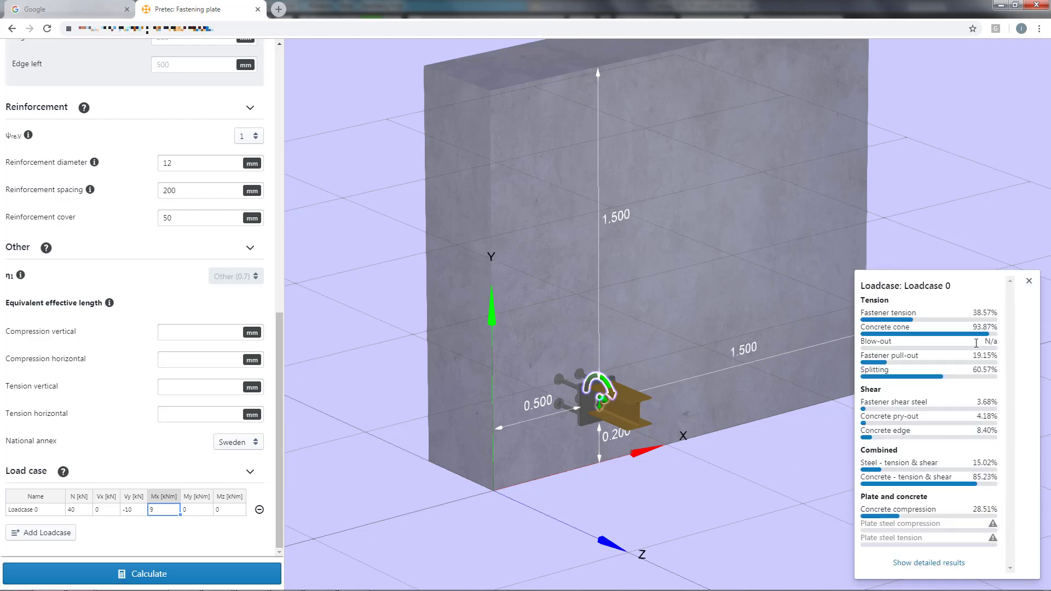
mouse_move(969, 359)
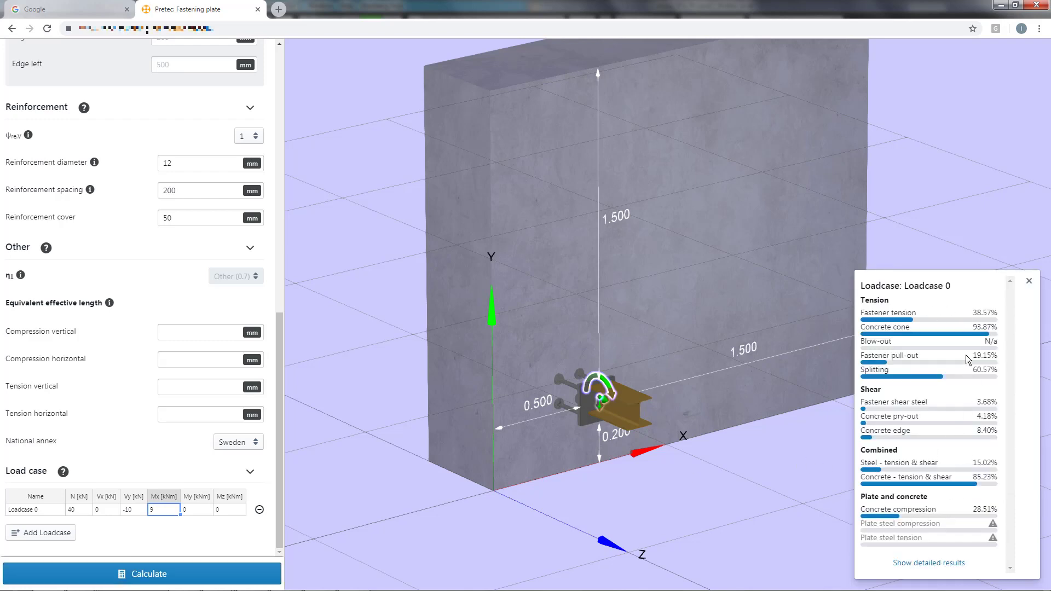
mouse_move(899, 315)
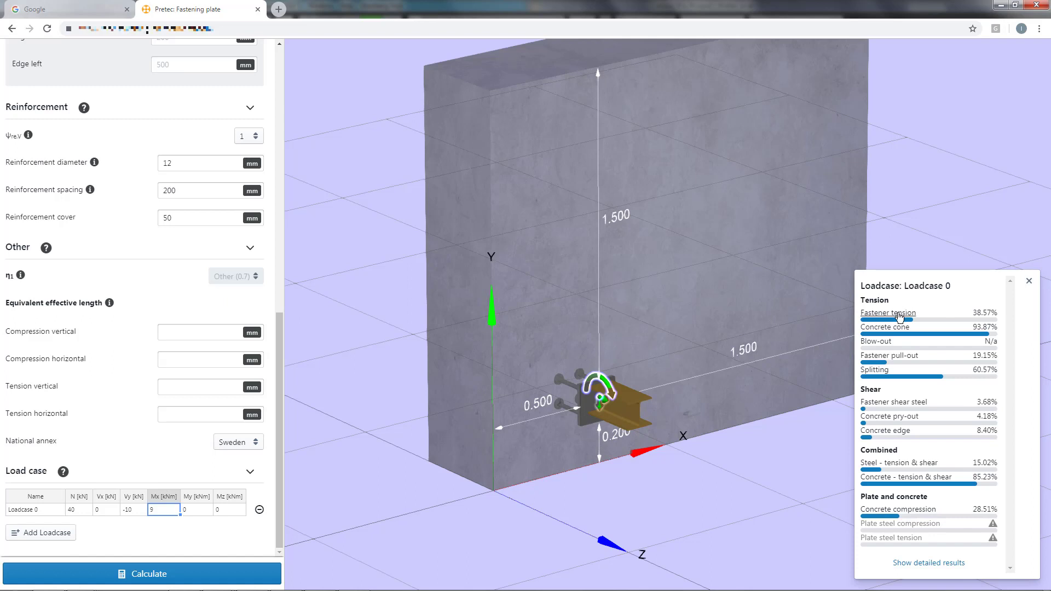
mouse_move(884, 328)
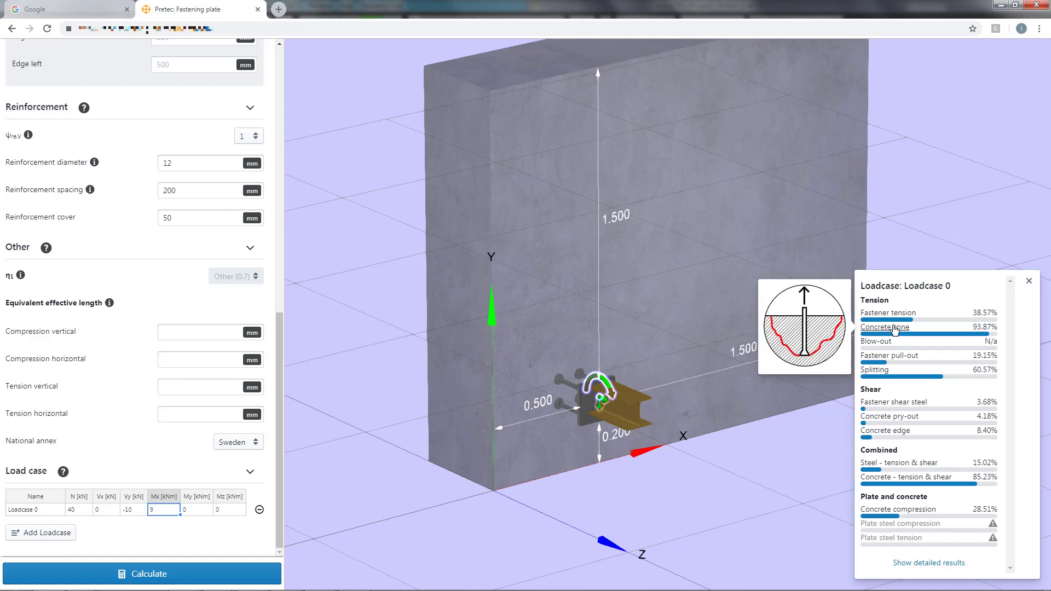
mouse_move(942, 568)
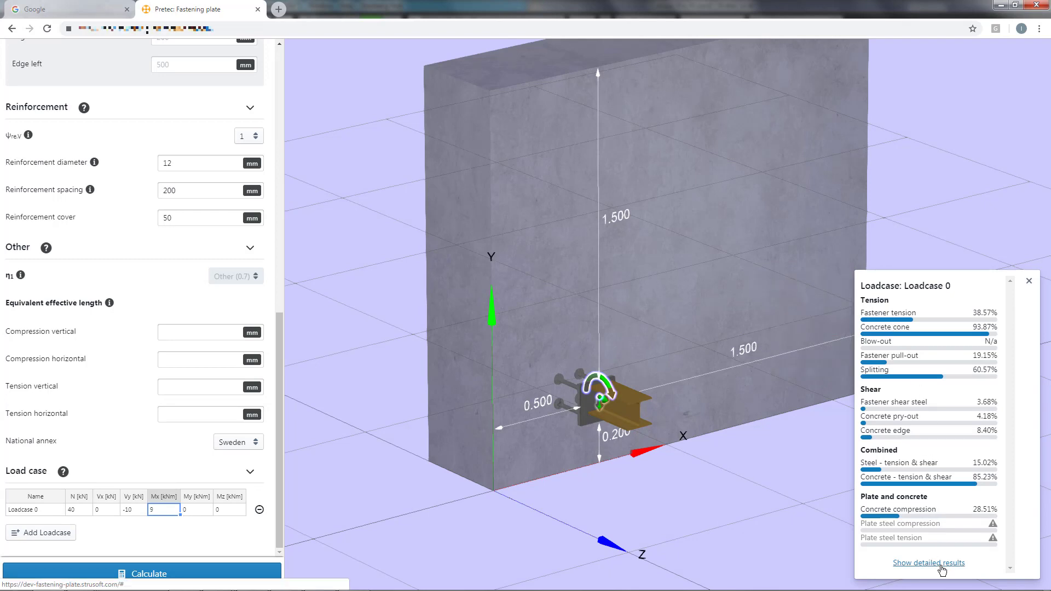
Open the detailed Loadcase 0 results and scroll through the fastener tension and concrete check tables.
click(929, 562)
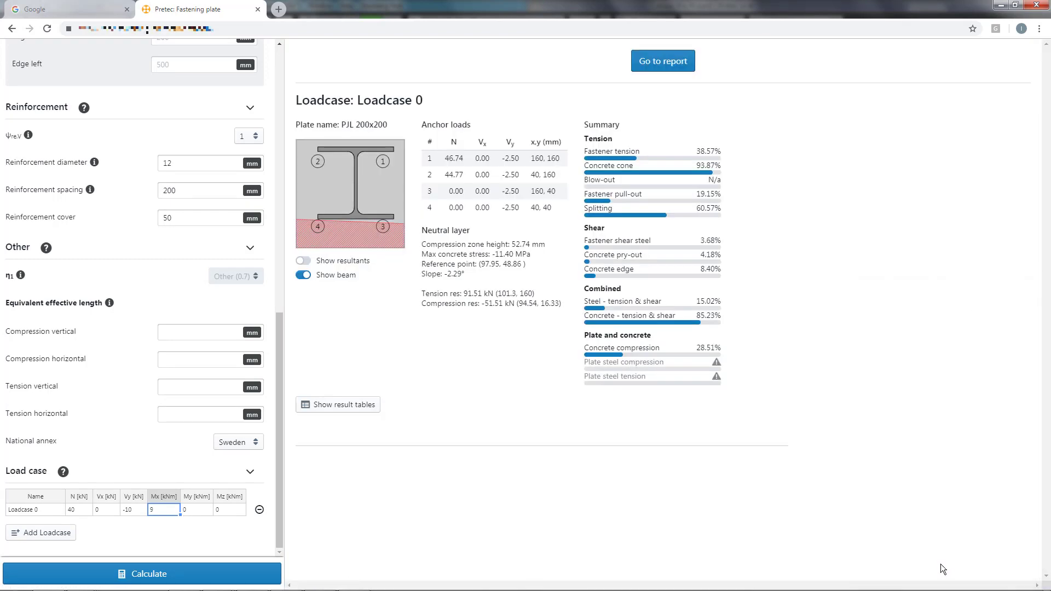
mouse_move(472, 335)
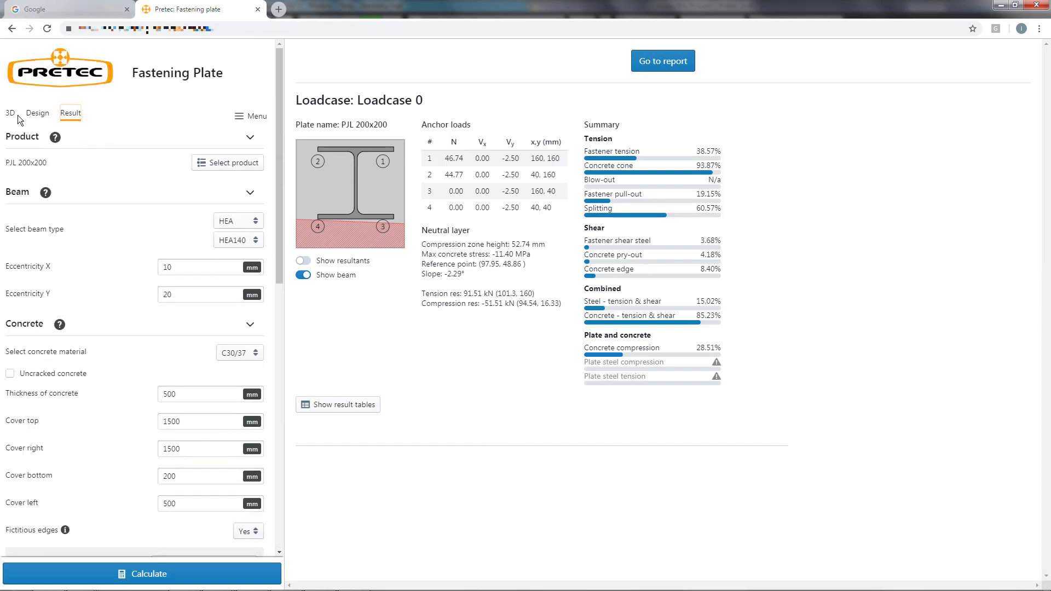
click(10, 113)
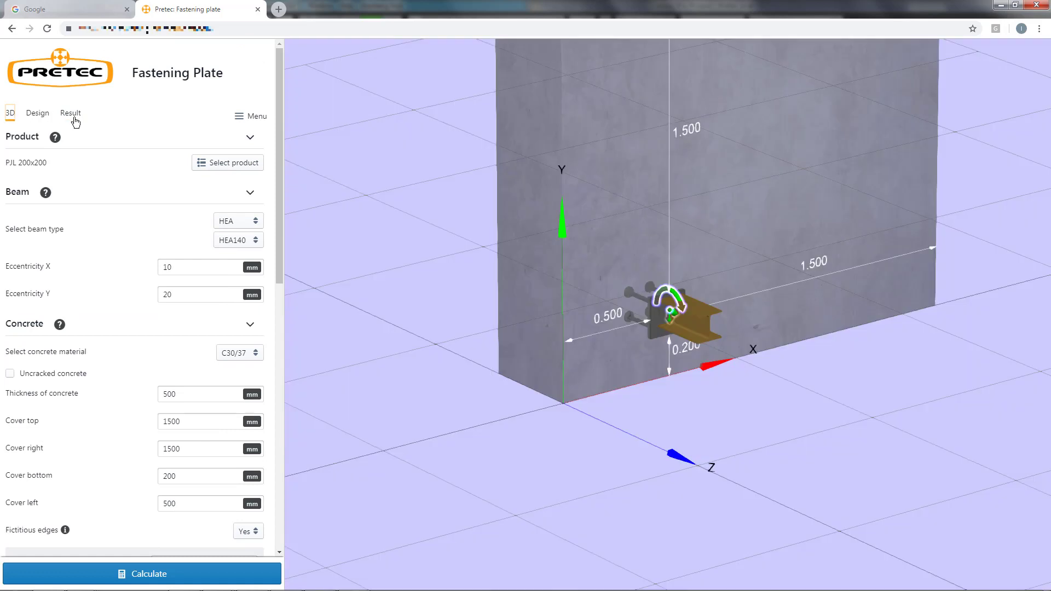
click(71, 113)
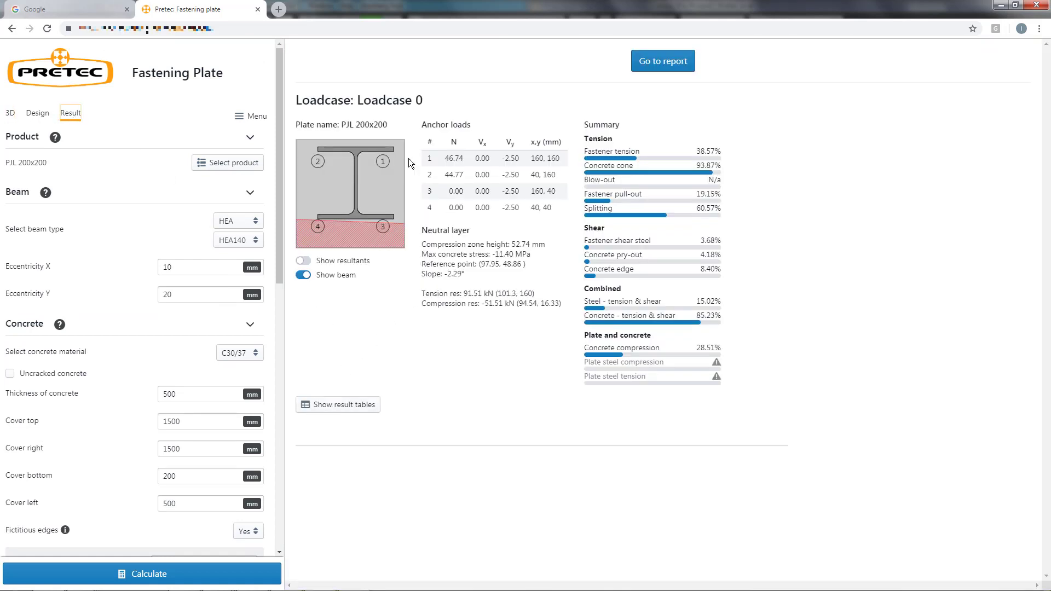
mouse_move(538, 210)
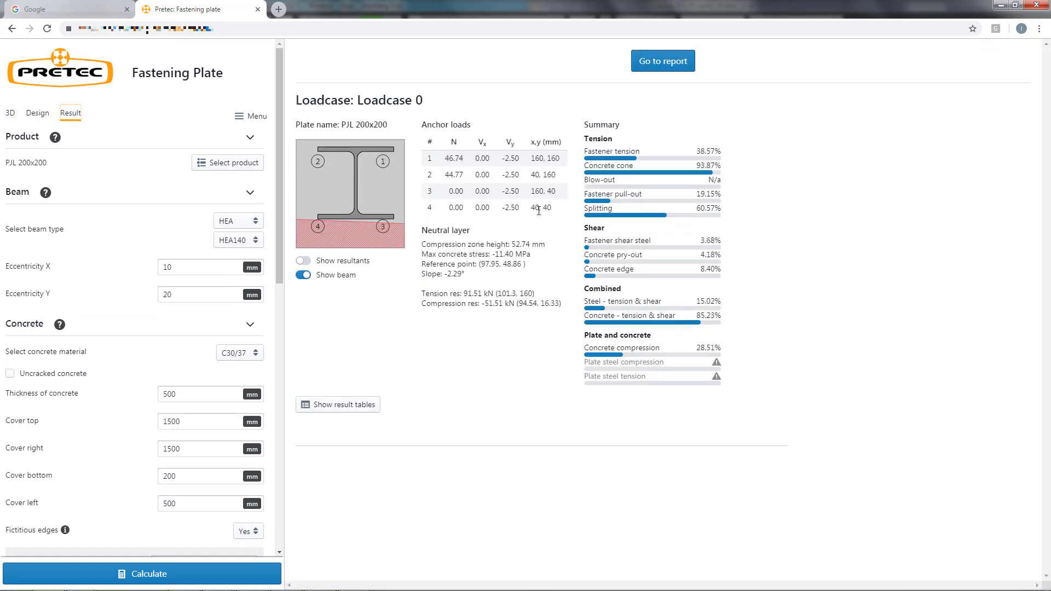
click(338, 404)
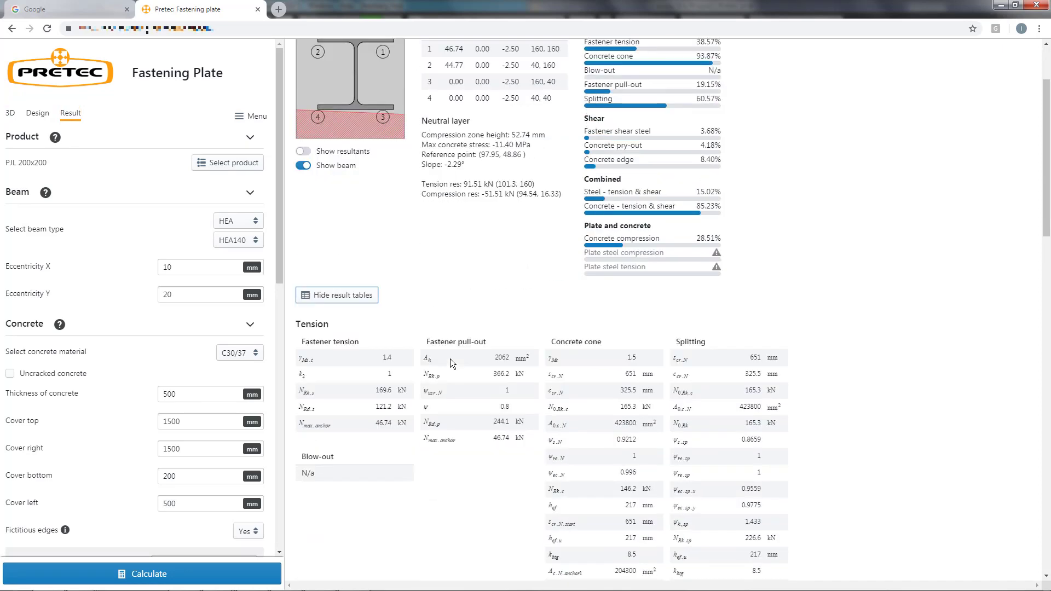
scroll(down, 3)
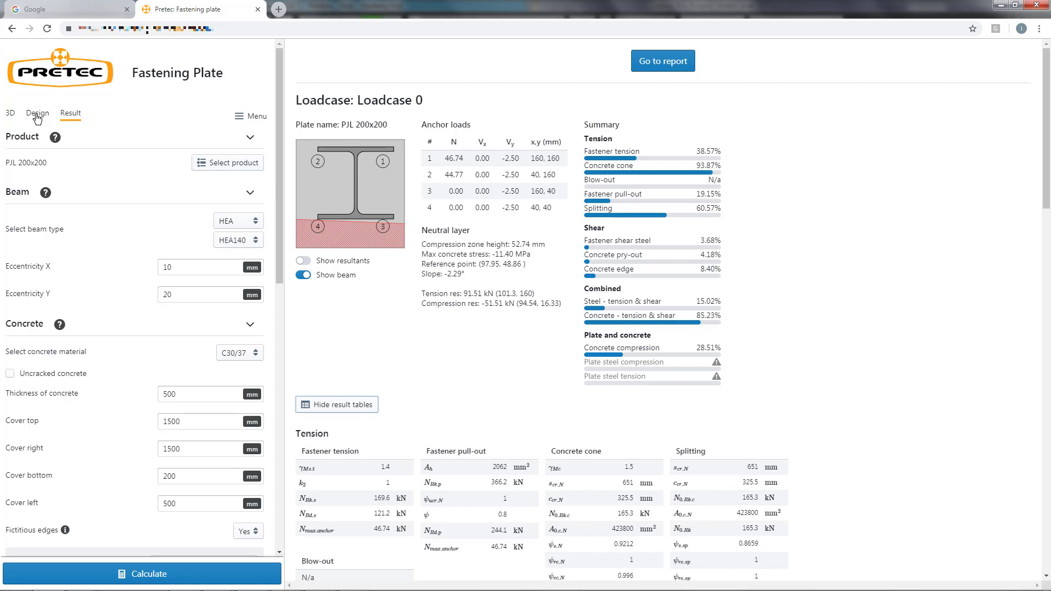
Run the design for all plate products and include failing plates in the comparison.
click(38, 112)
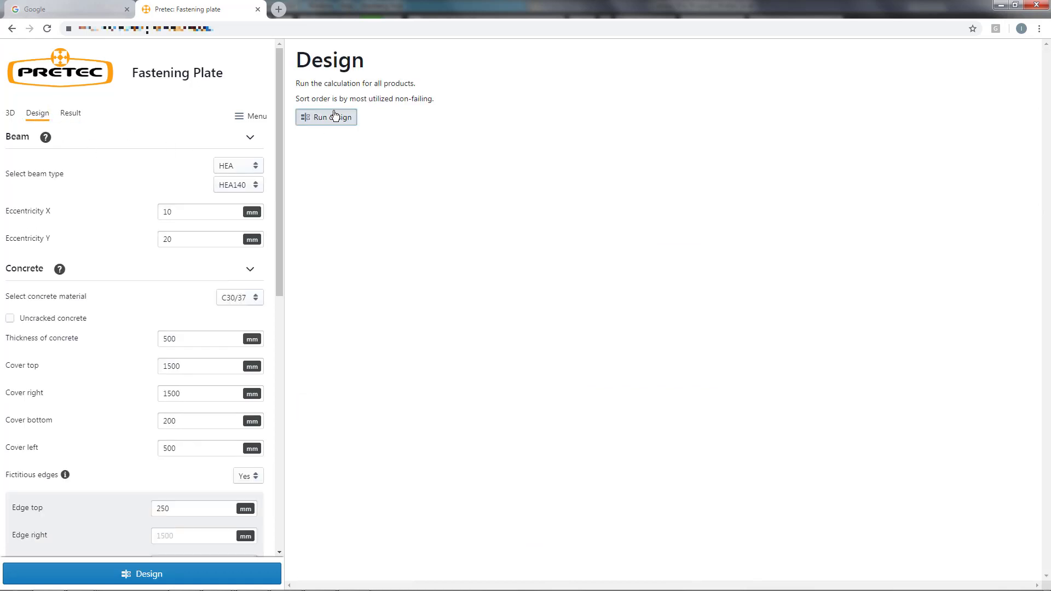
click(326, 116)
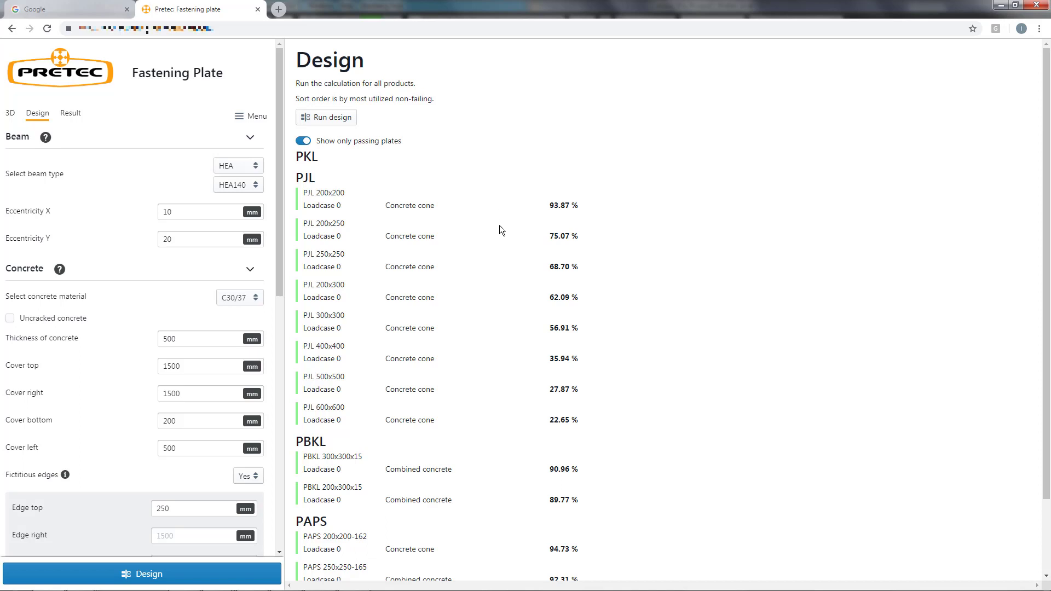
mouse_move(483, 389)
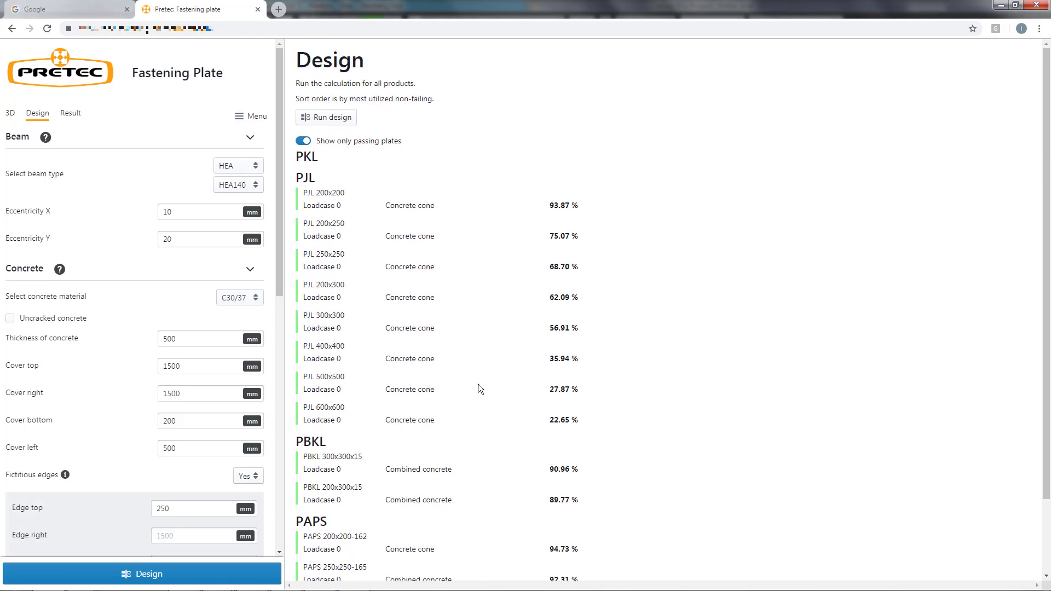
mouse_move(263, 200)
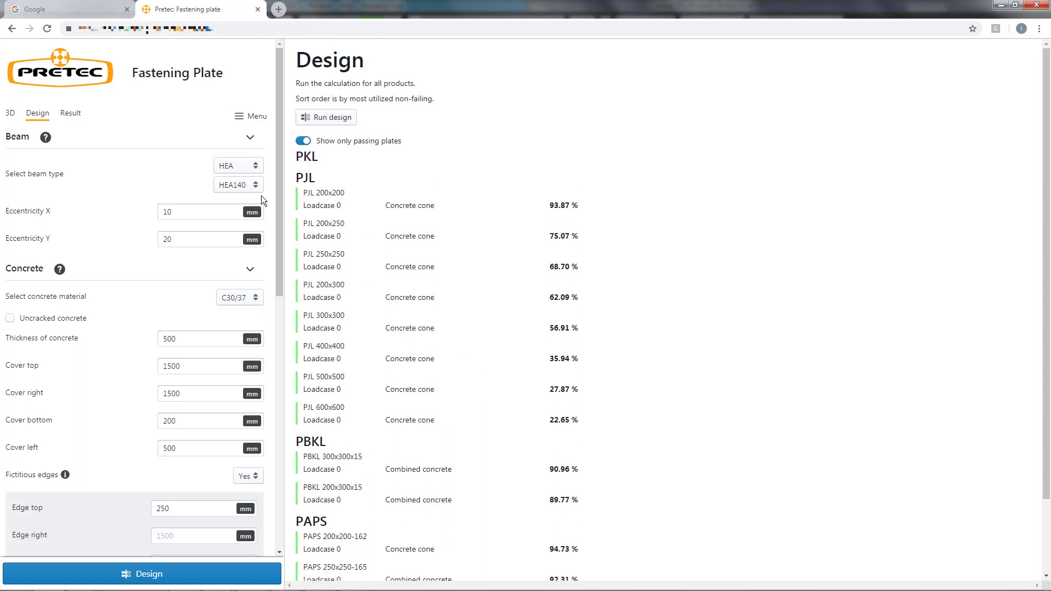
scroll(down, 3)
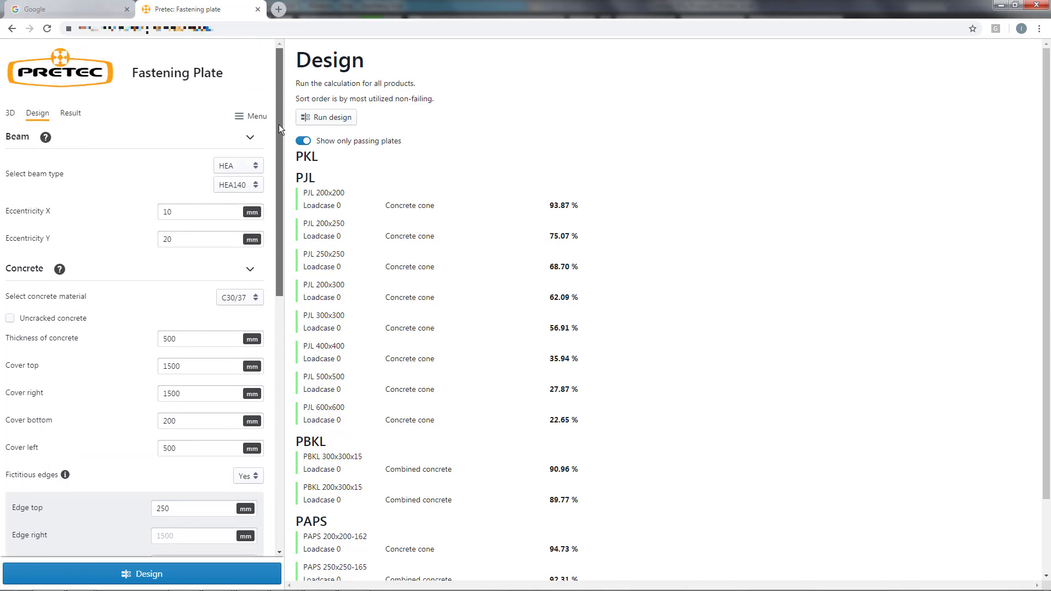
click(303, 140)
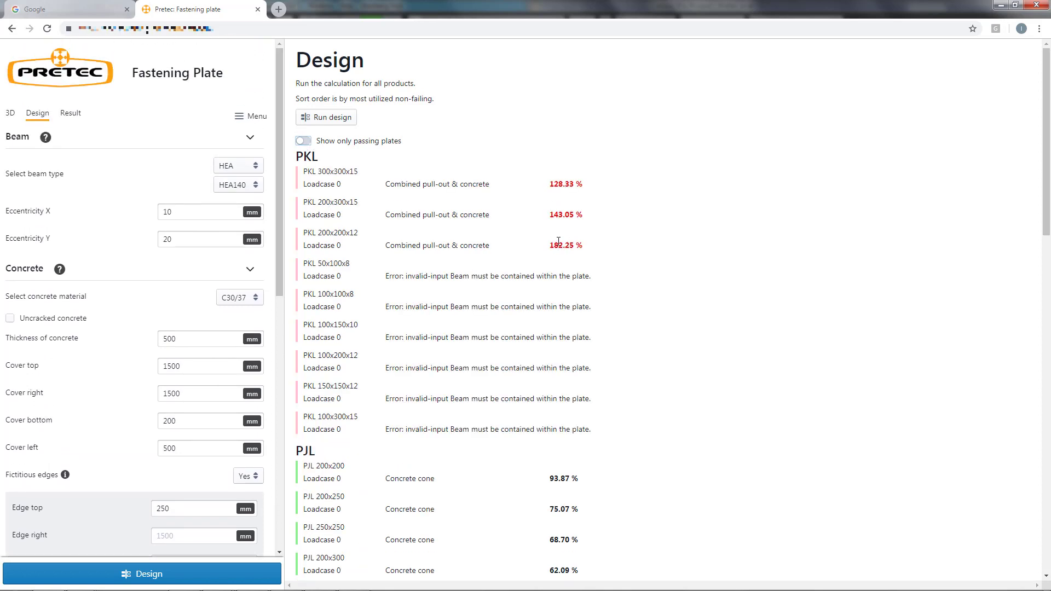
mouse_move(434, 273)
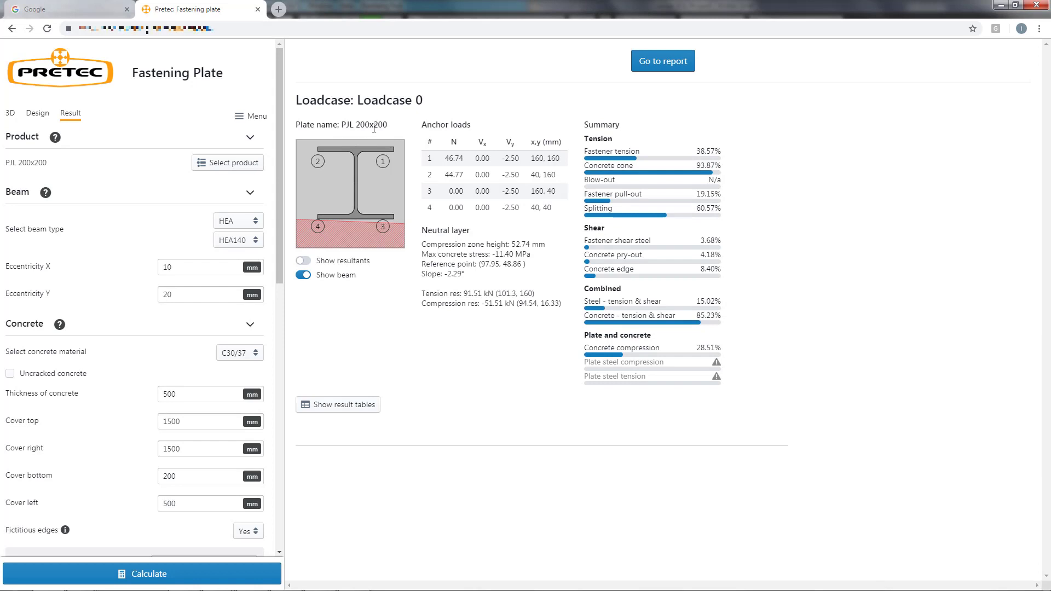
mouse_move(550, 111)
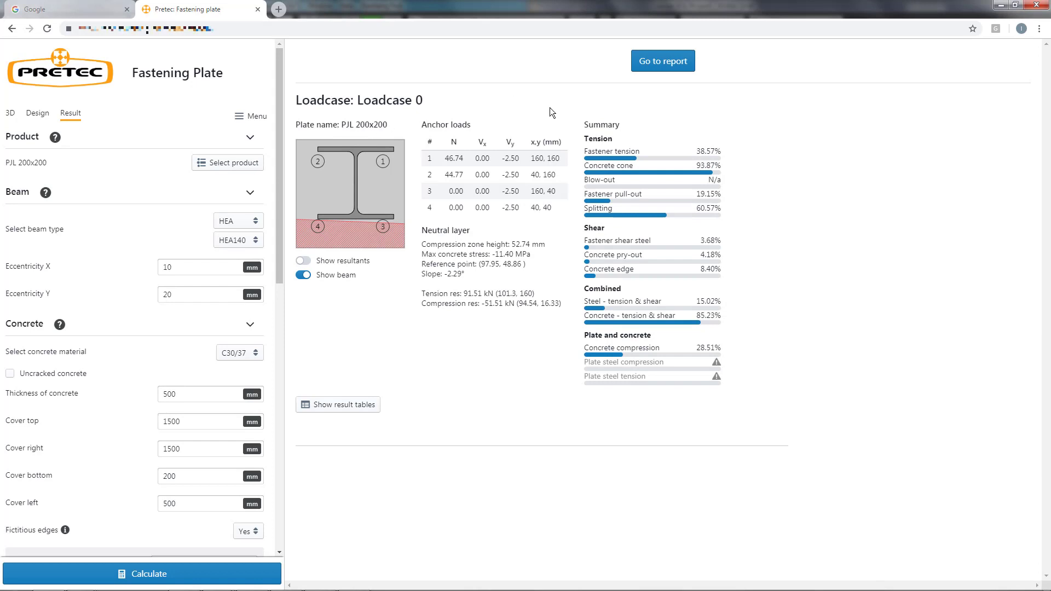
mouse_move(663, 61)
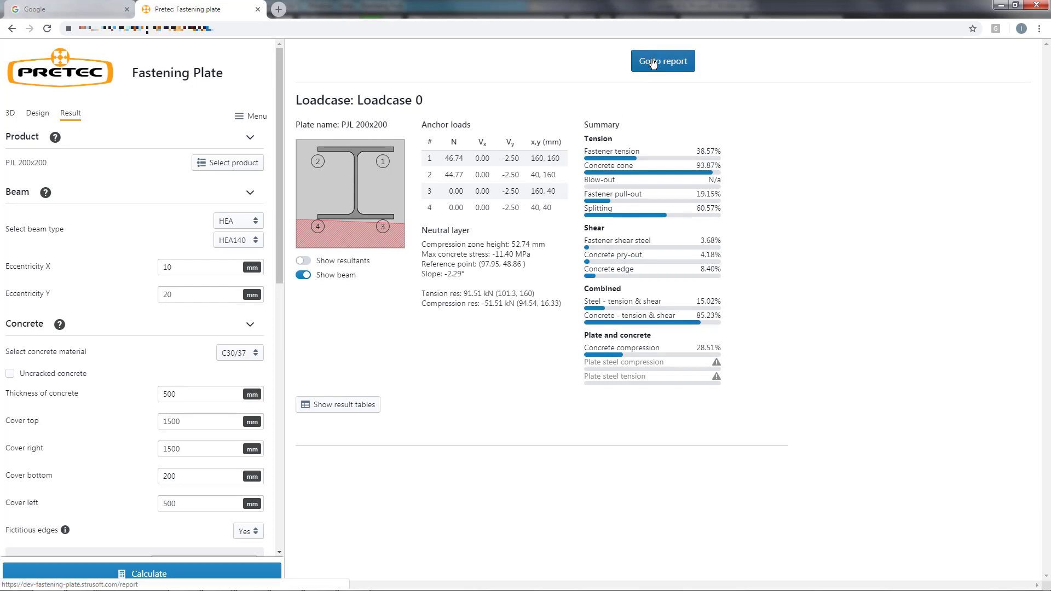
Open the report, switch to result tables, then back to step-by-step calculations.
click(662, 60)
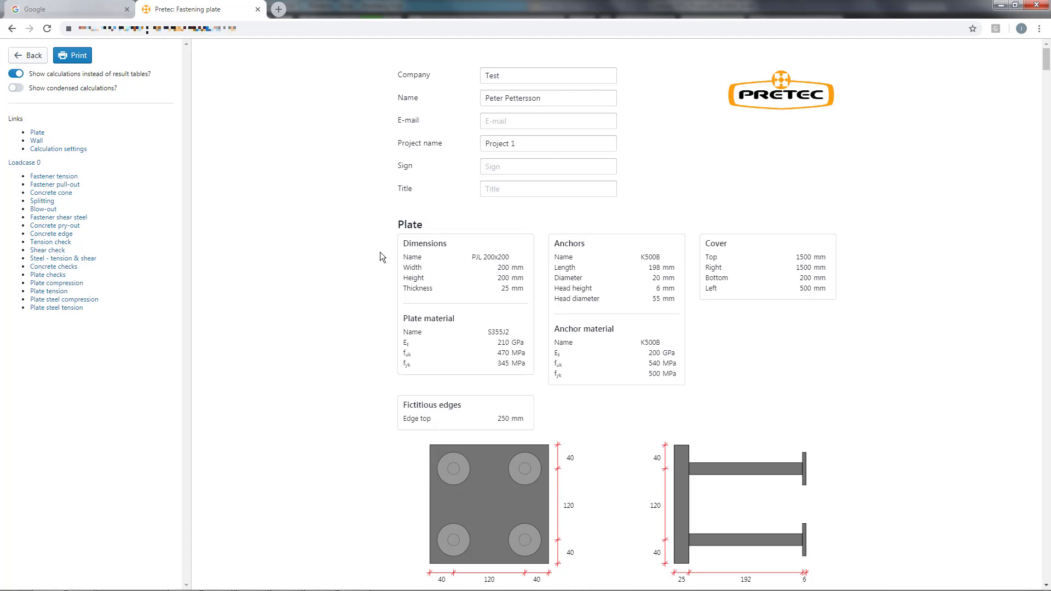
mouse_move(55, 225)
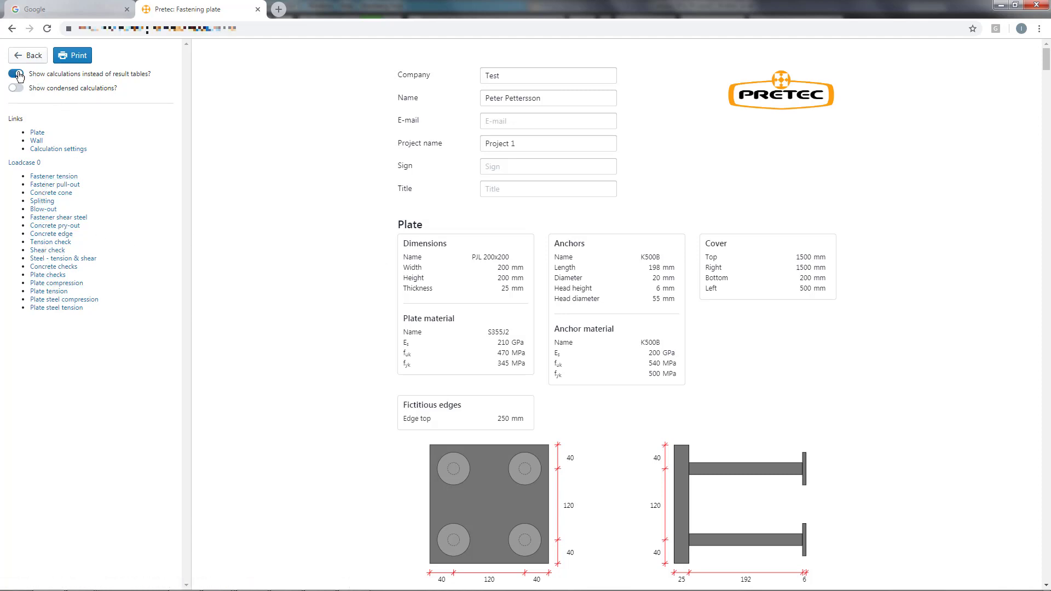
click(15, 73)
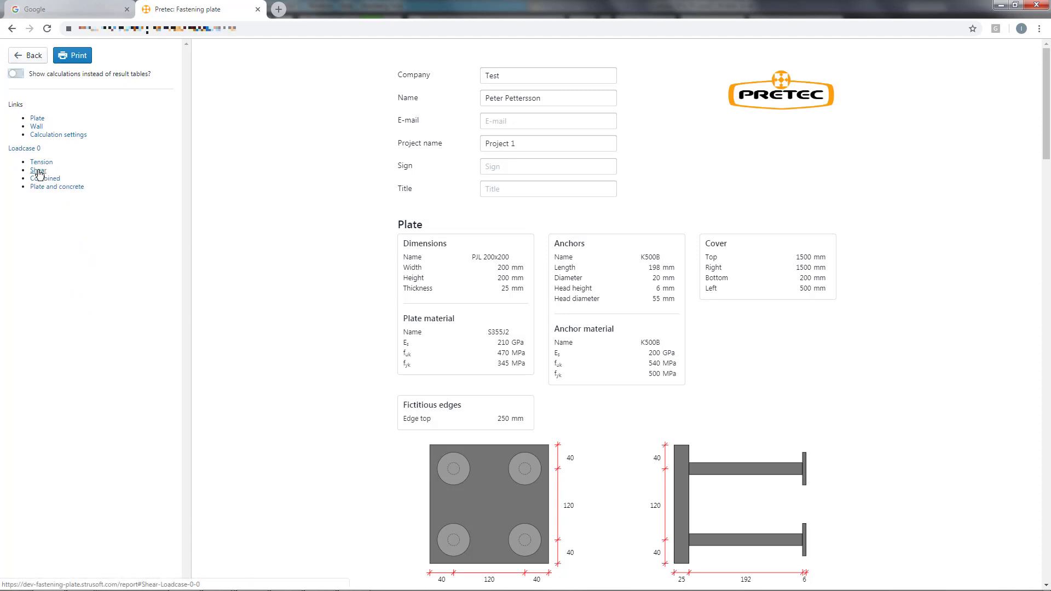
scroll(down, 3)
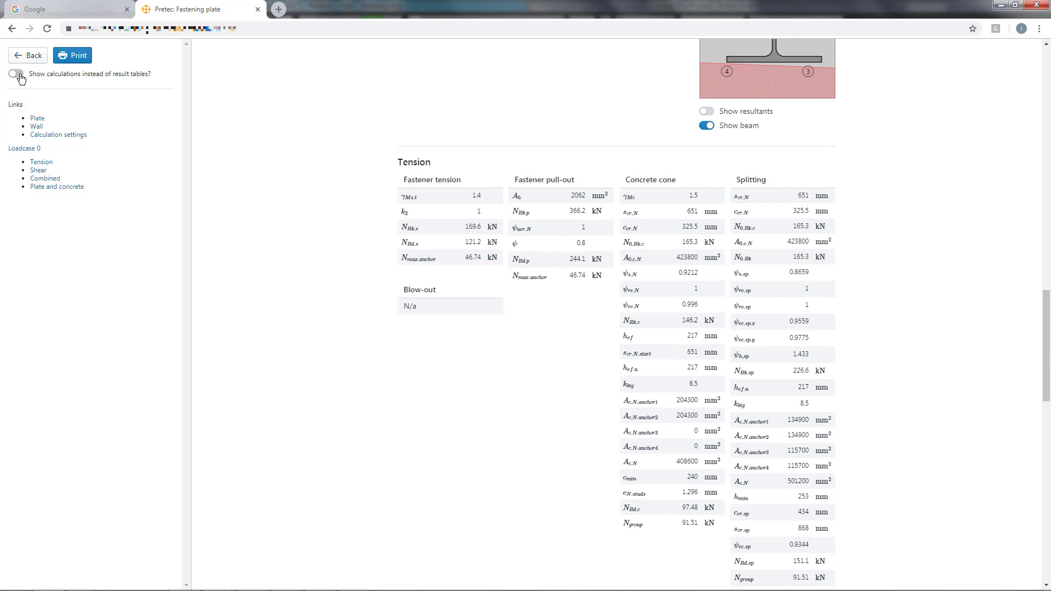
click(12, 74)
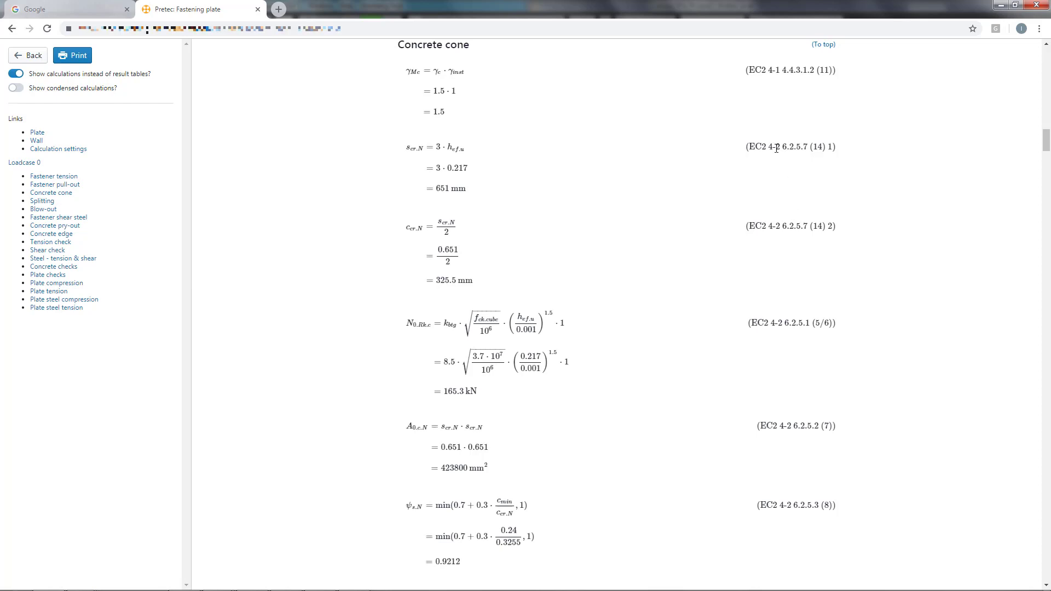
mouse_move(92, 73)
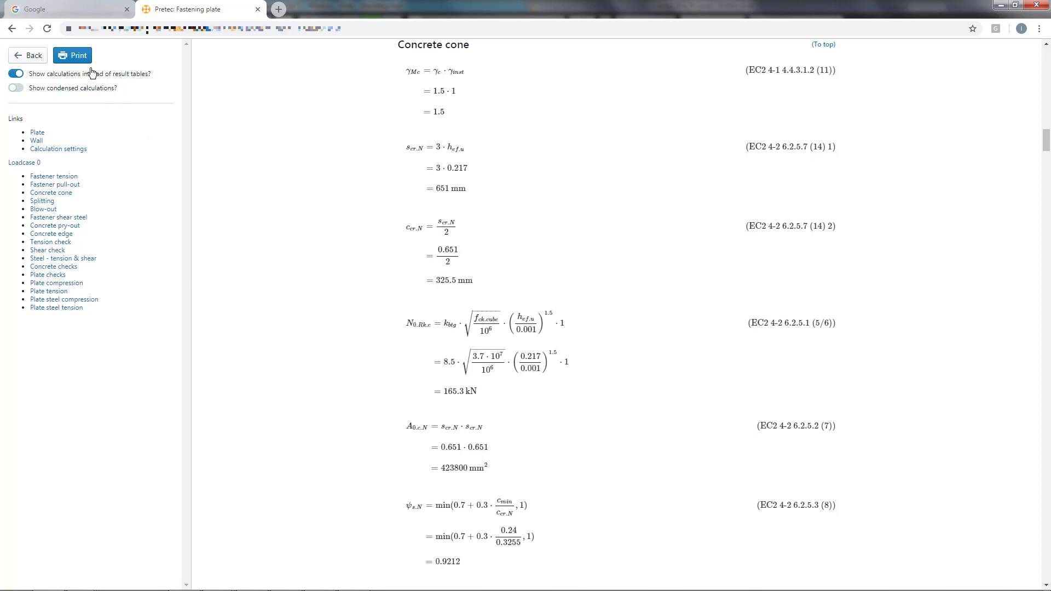
Print the full report and scroll through the 23-page Save as PDF preview.
click(72, 54)
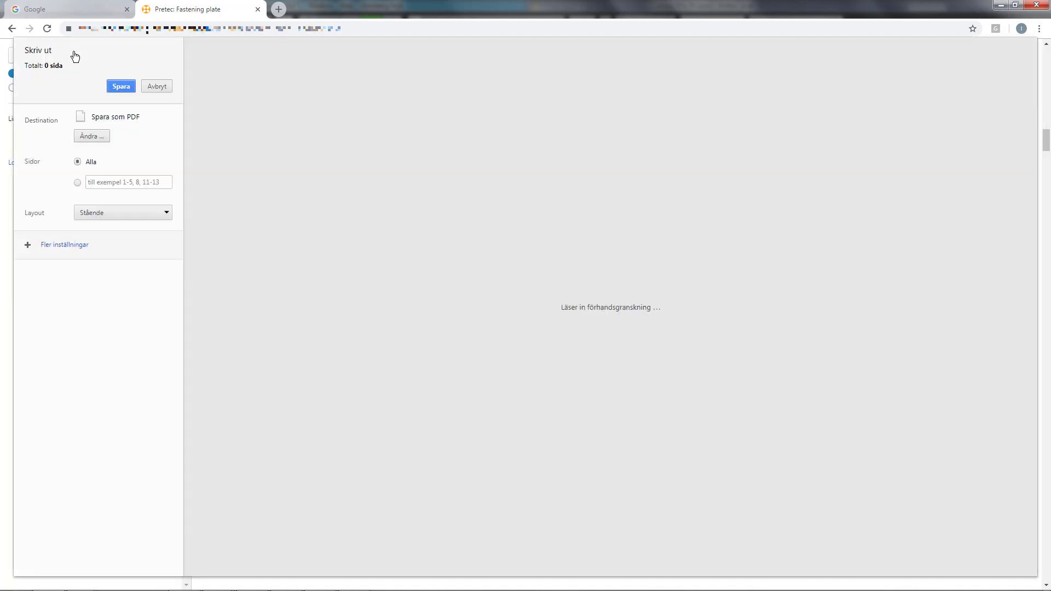
mouse_move(701, 251)
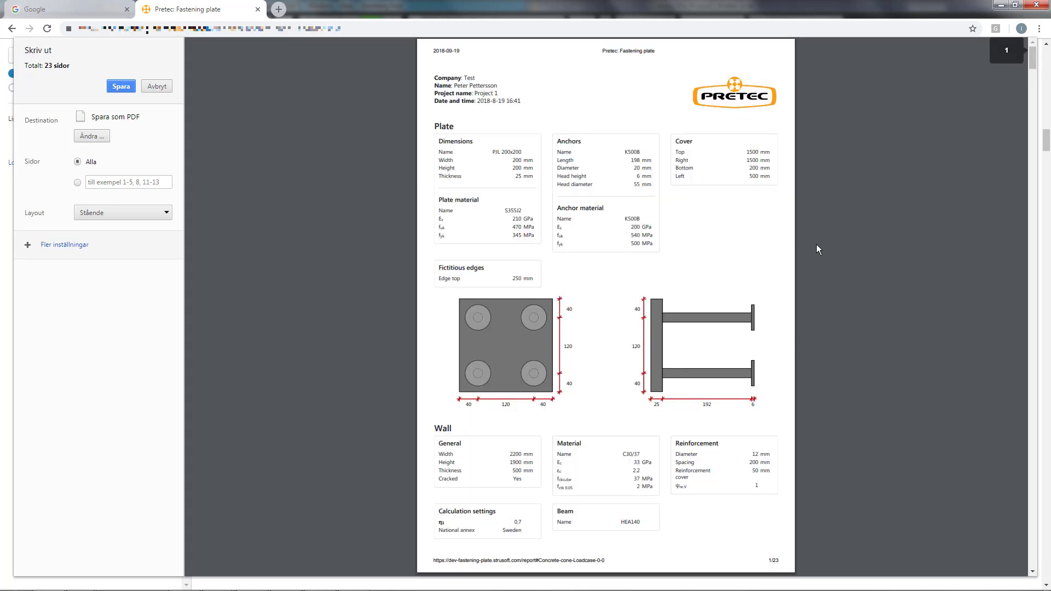
scroll(down, 3)
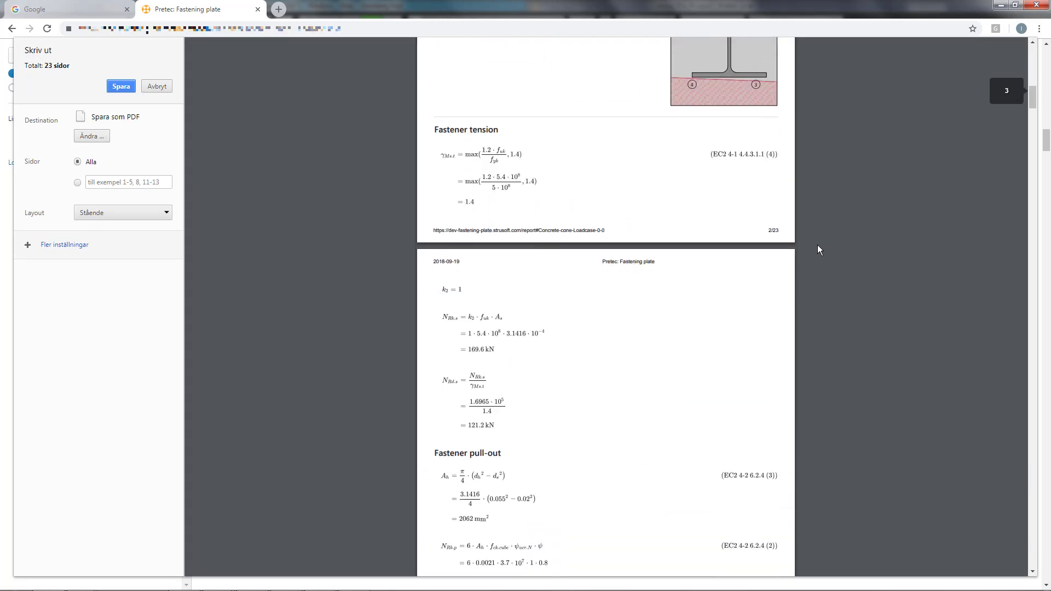
scroll(down, 3)
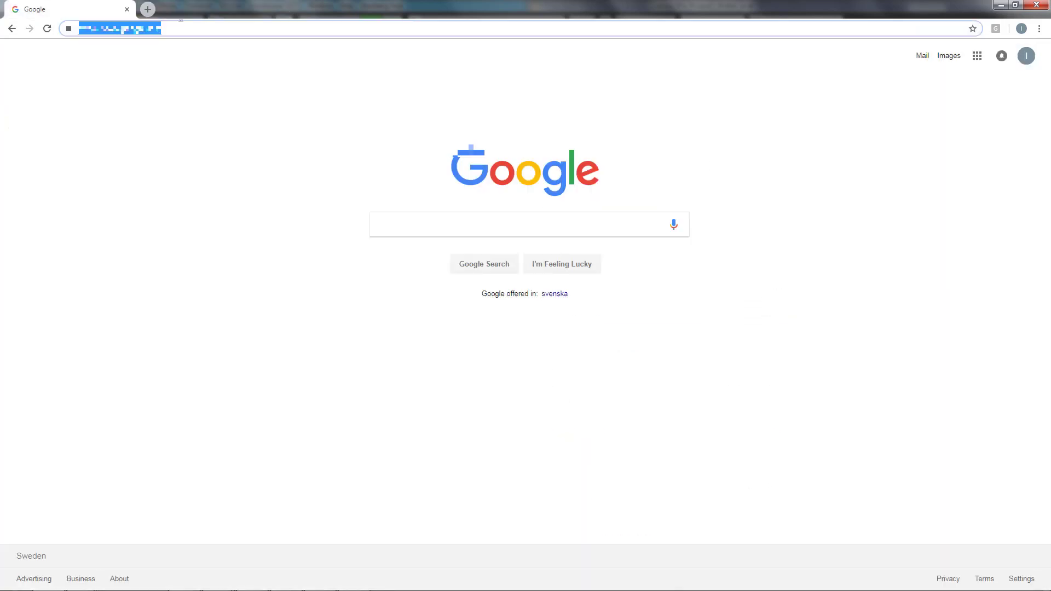
Load the Fastening Plate app address to restore the PJL 200x200 plate model.
key(Return)
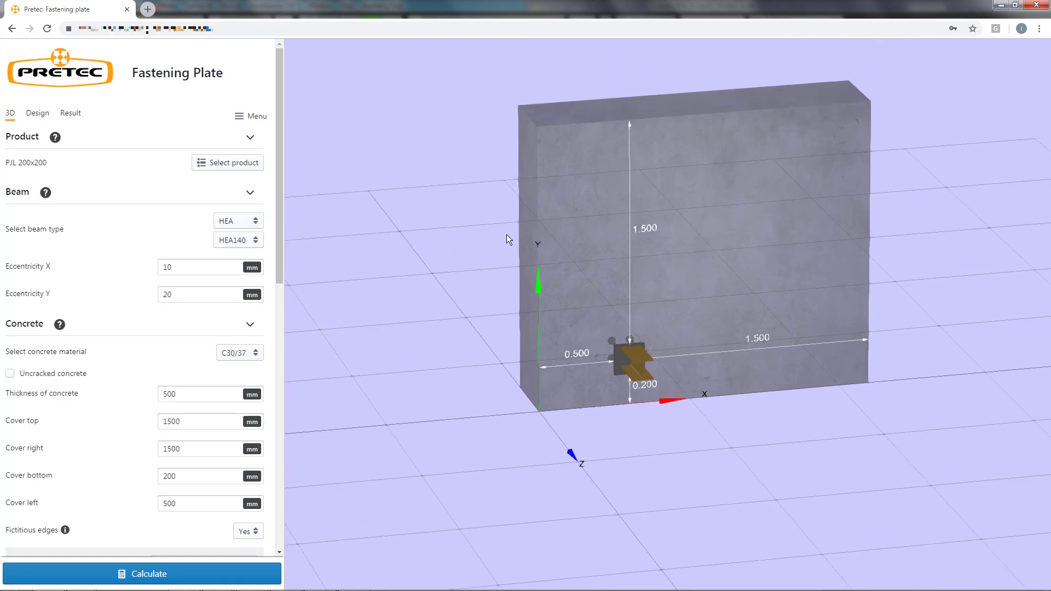
mouse_move(415, 116)
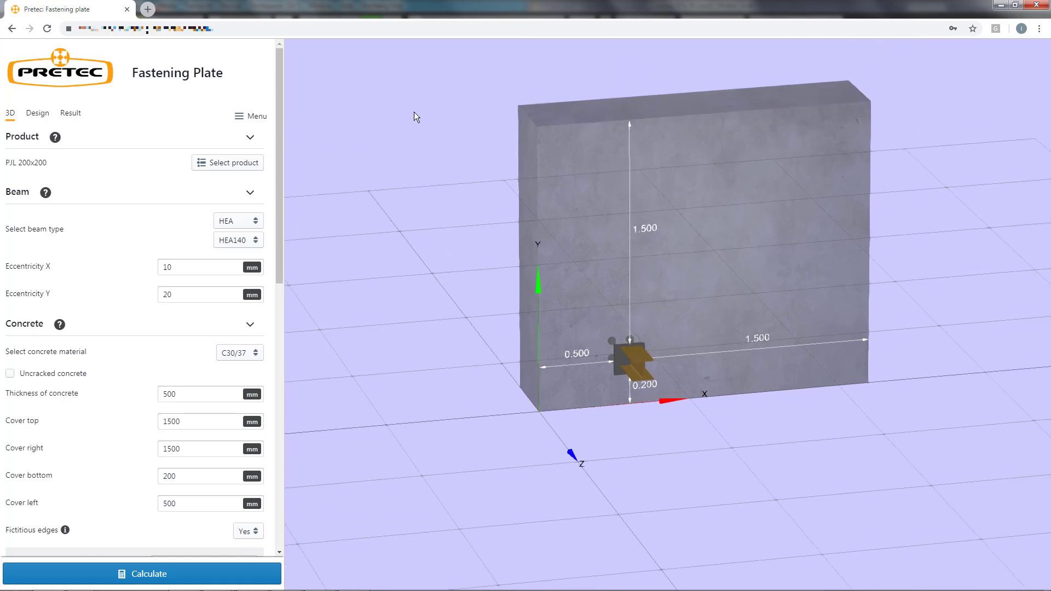
Open the main Menu to show the Save and Load options.
click(256, 116)
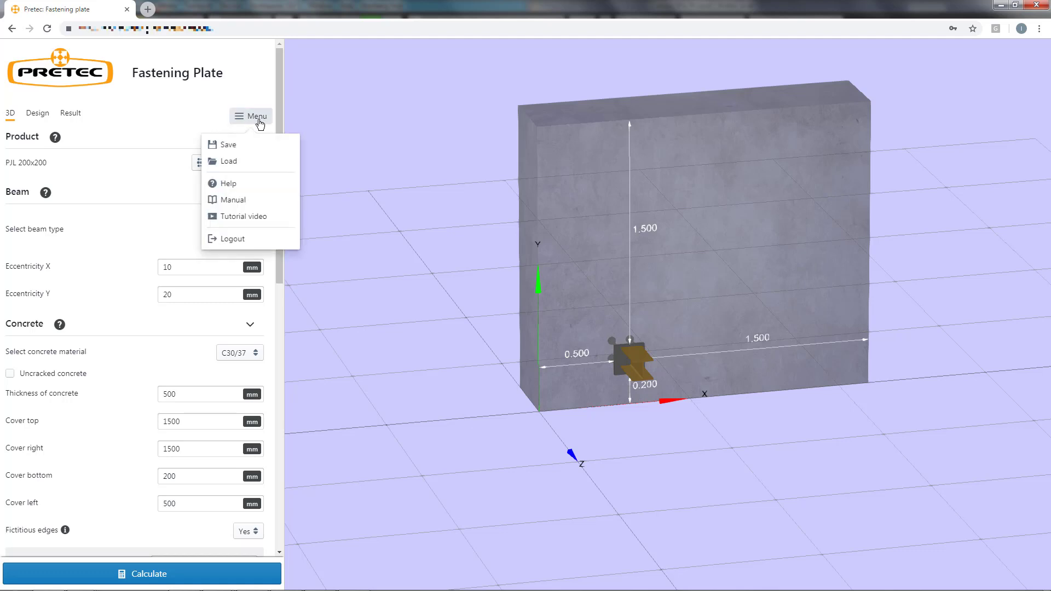
mouse_move(242, 147)
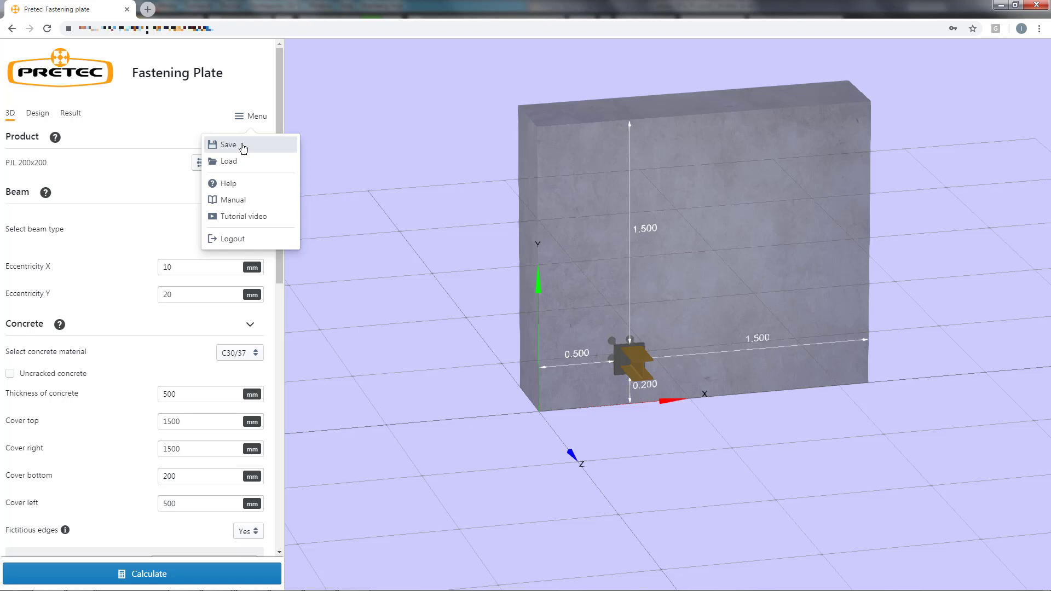
mouse_move(236, 164)
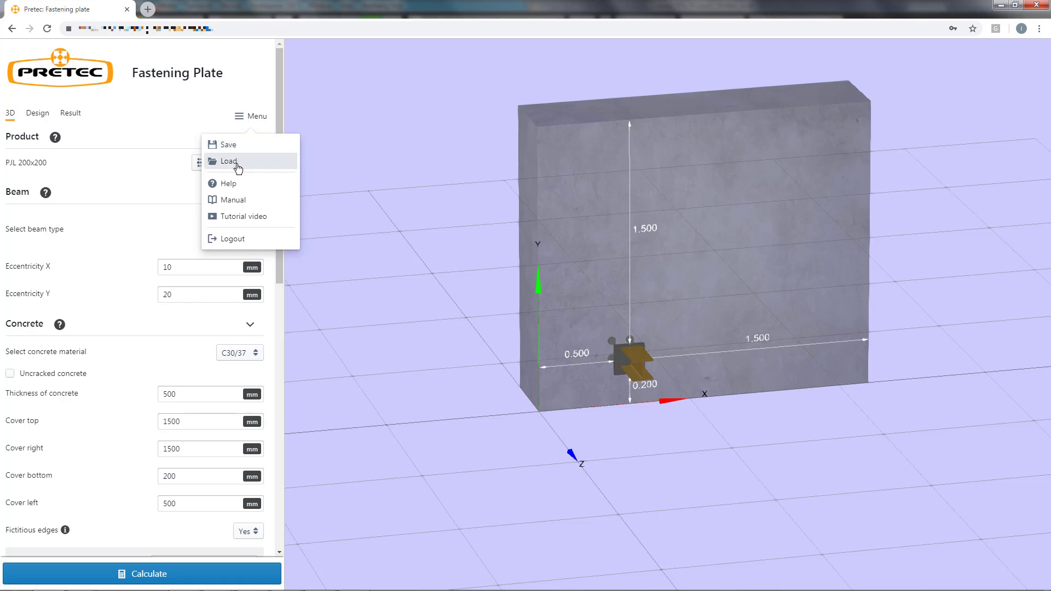